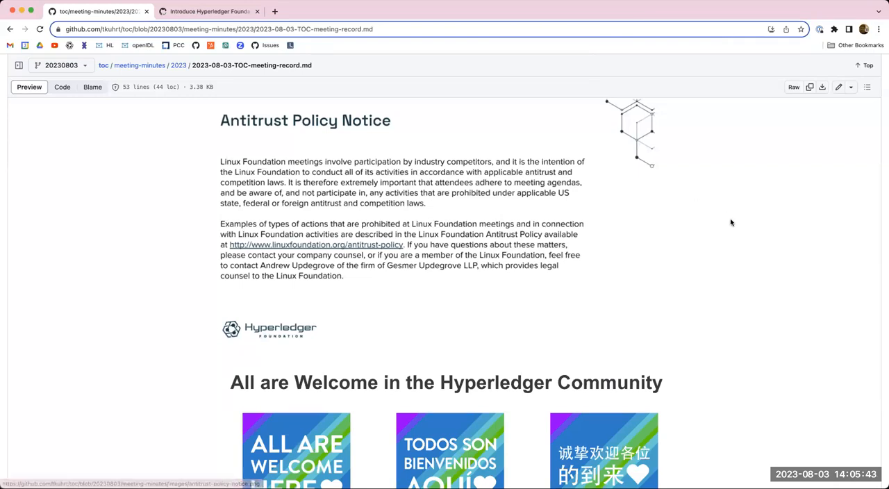
mouse_move(693, 227)
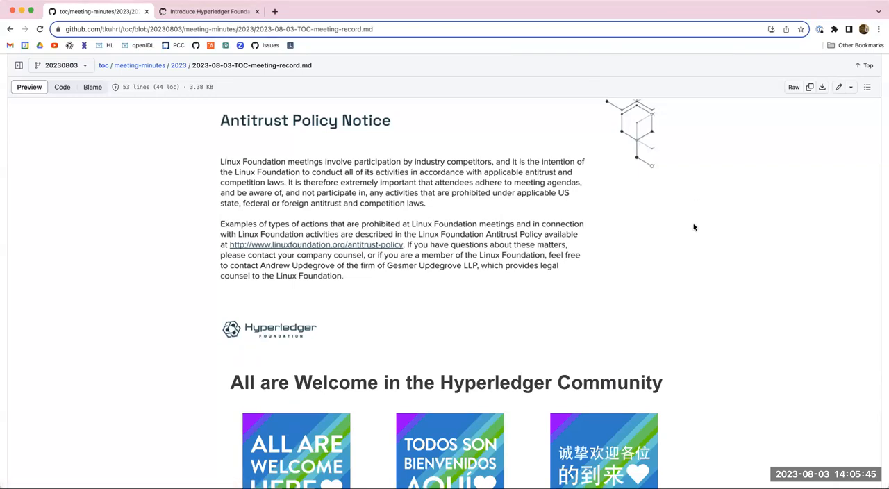
mouse_move(775, 72)
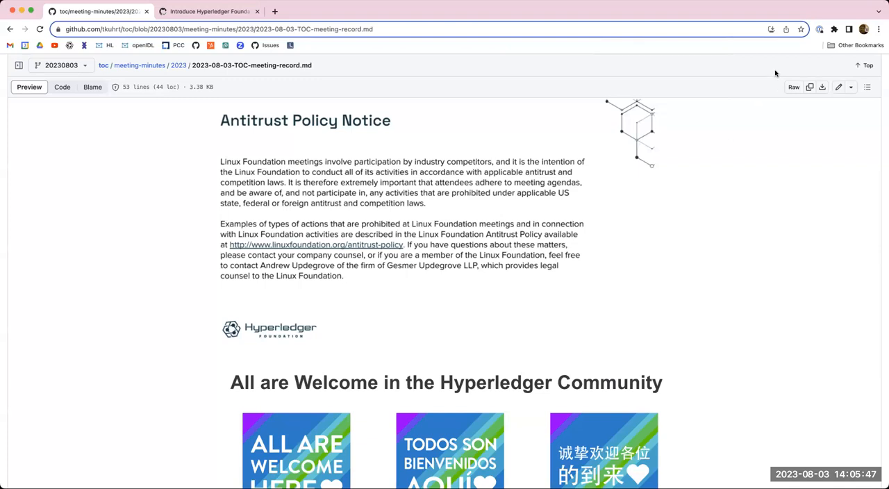
mouse_move(647, 330)
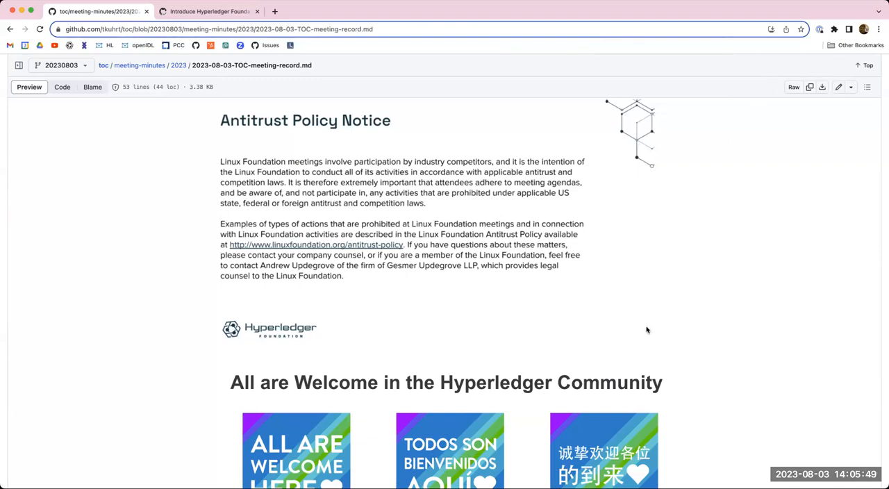
mouse_move(720, 318)
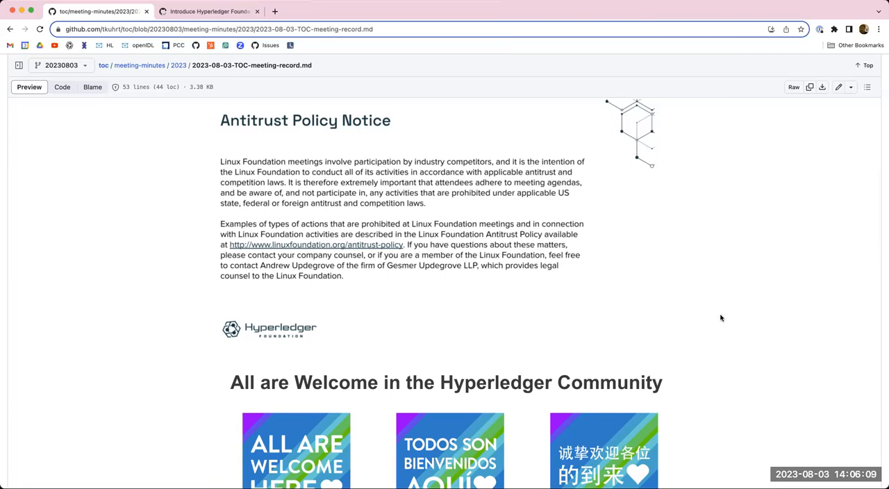
Scroll the meeting record past the welcome banner to Announcements and the reports due August 3, 2023.
scroll(down, 3)
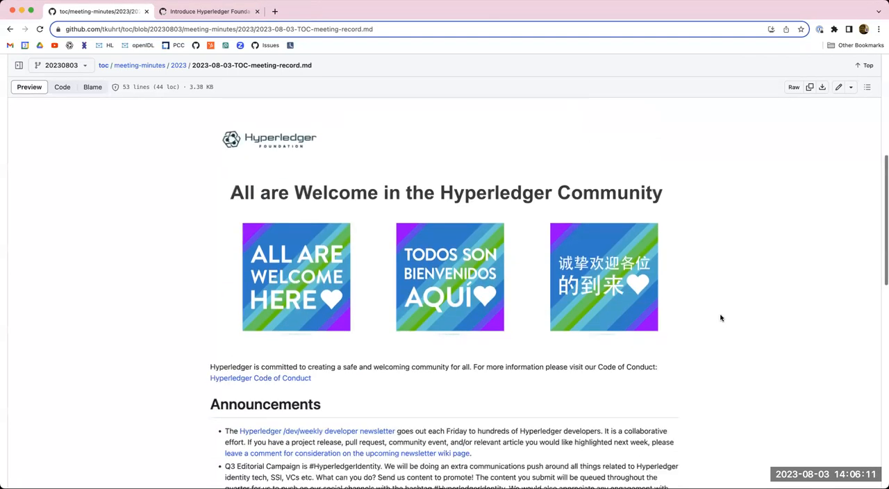
scroll(down, 3)
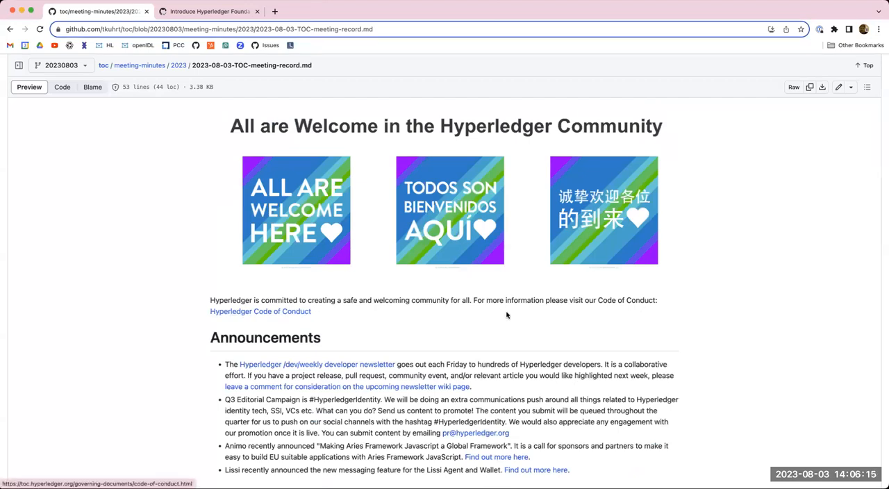
mouse_move(724, 314)
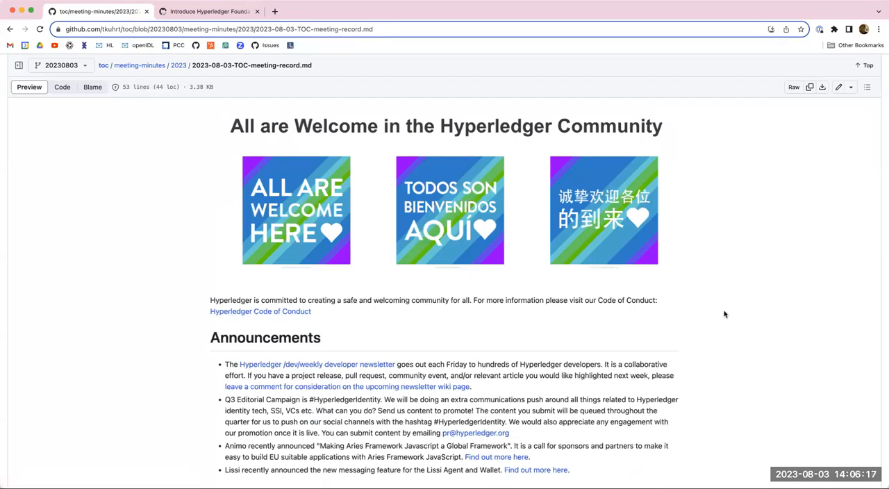
scroll(down, 3)
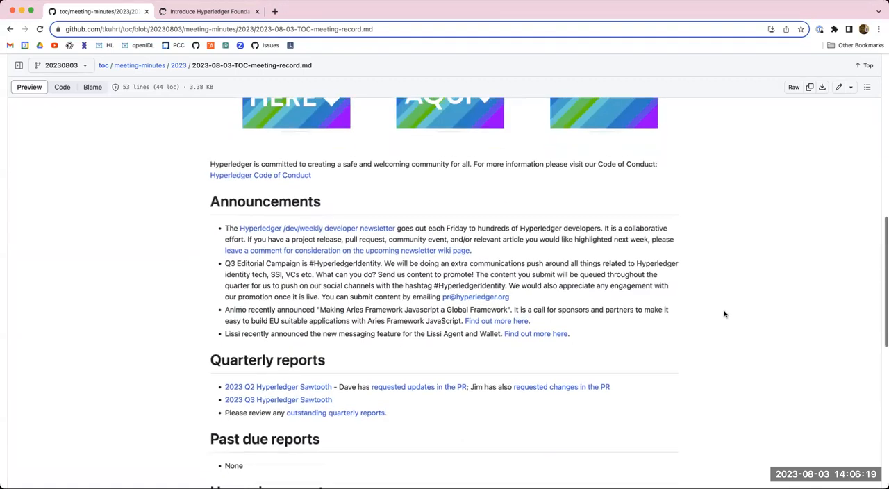
scroll(down, 3)
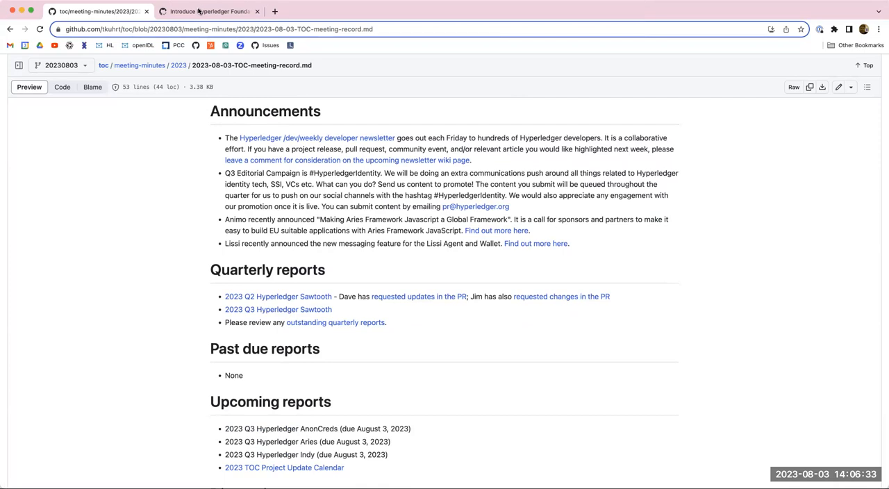
mouse_move(370, 160)
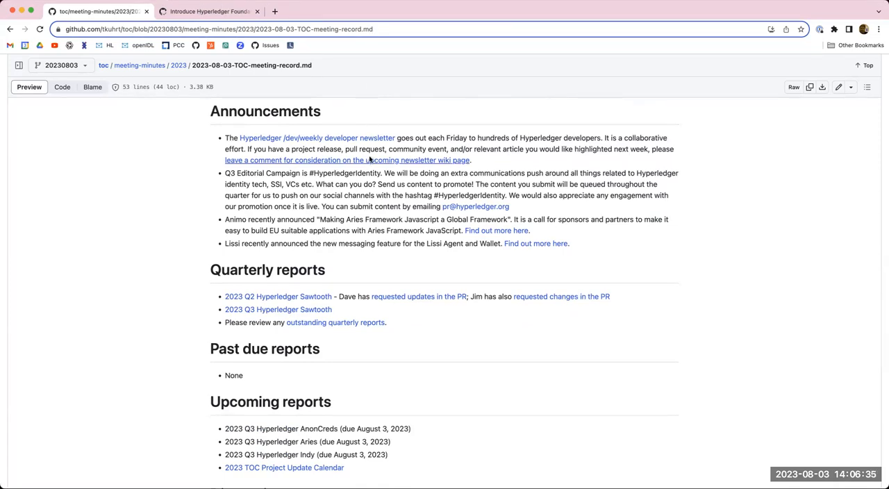
mouse_move(310, 119)
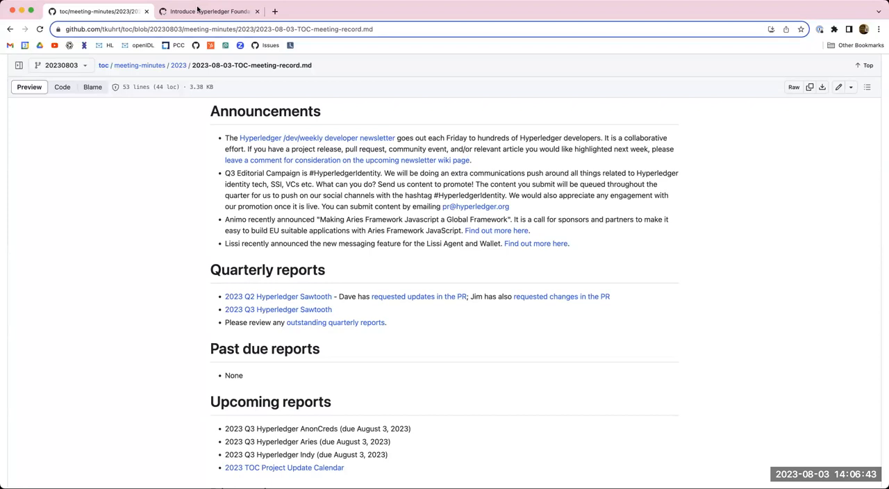
mouse_move(163, 162)
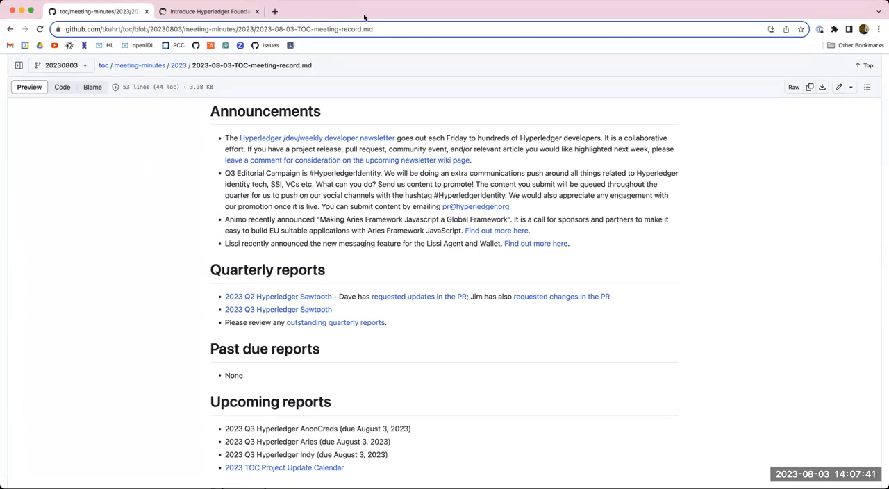
mouse_move(586, 345)
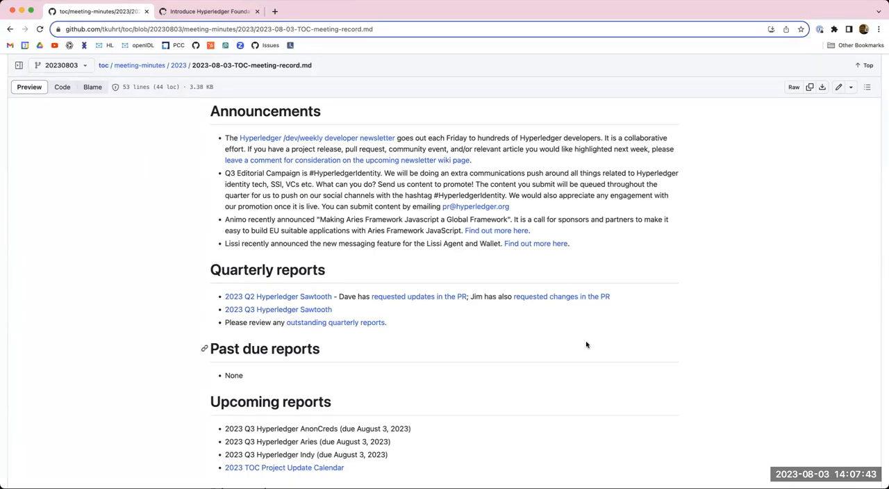
Scroll the meeting minutes to the Security Policy discussion, upcoming TOC meetings and attendee list.
scroll(down, 3)
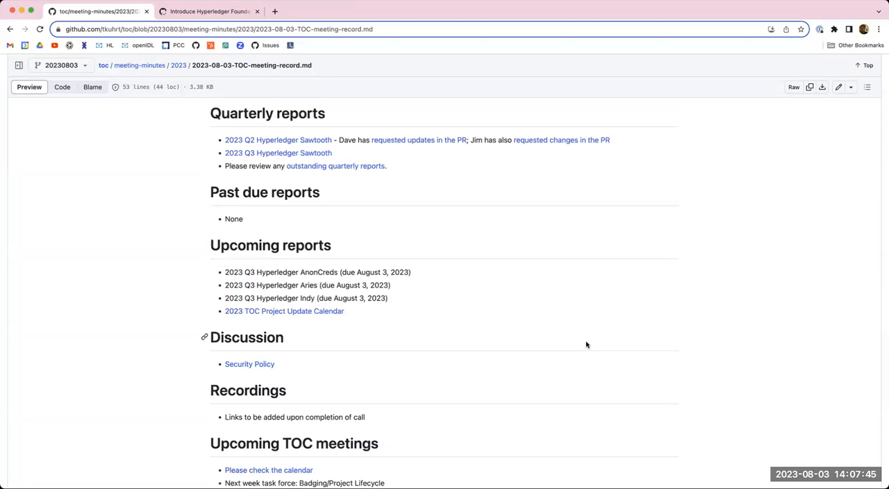
scroll(up, 3)
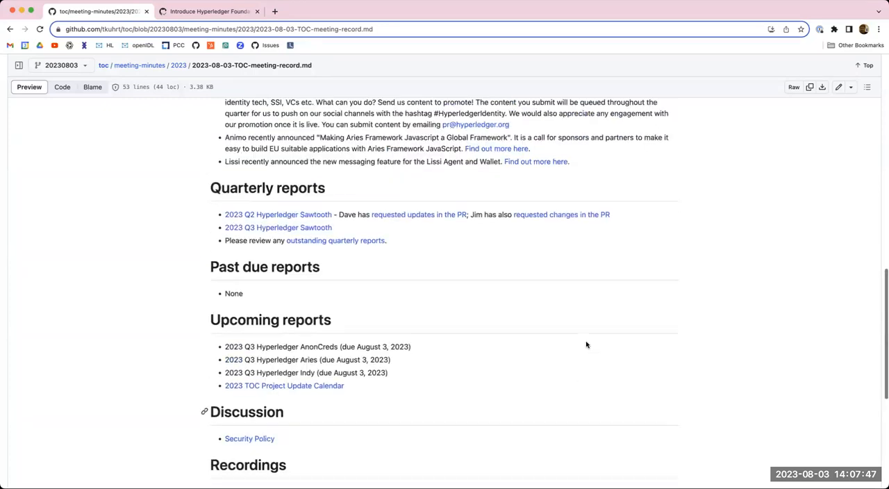
scroll(up, 3)
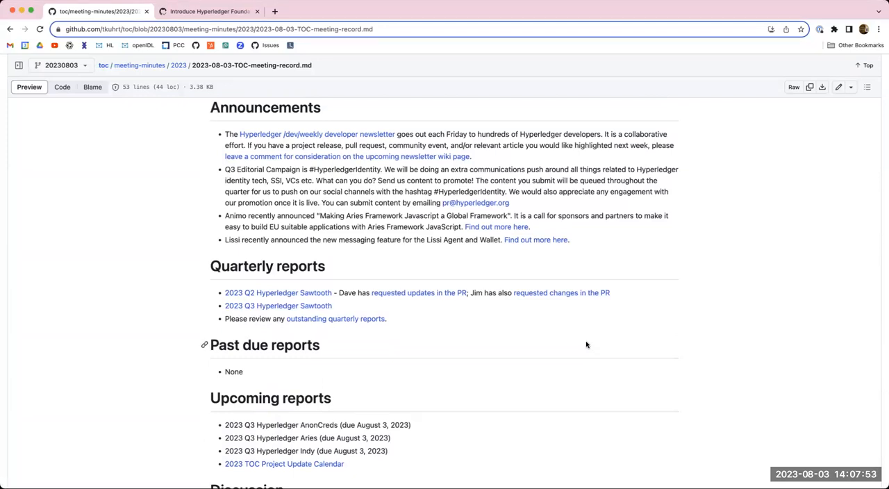
scroll(down, 3)
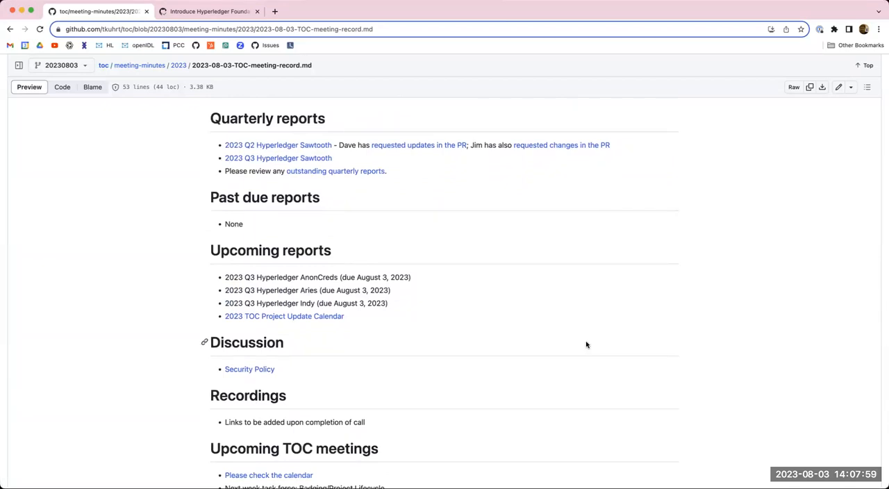
mouse_move(725, 276)
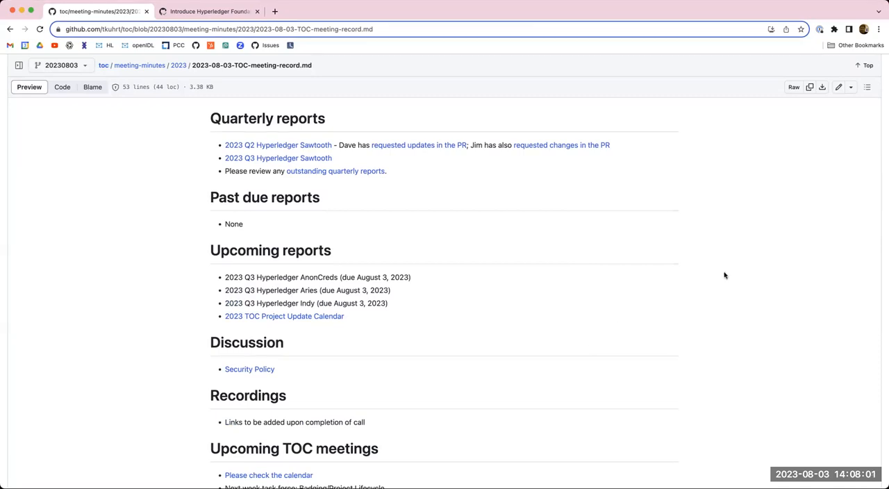
mouse_move(660, 186)
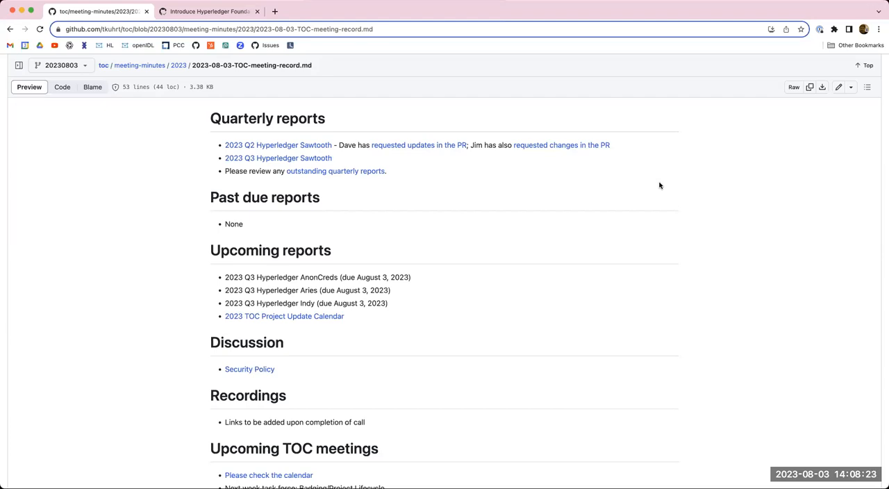
mouse_move(665, 233)
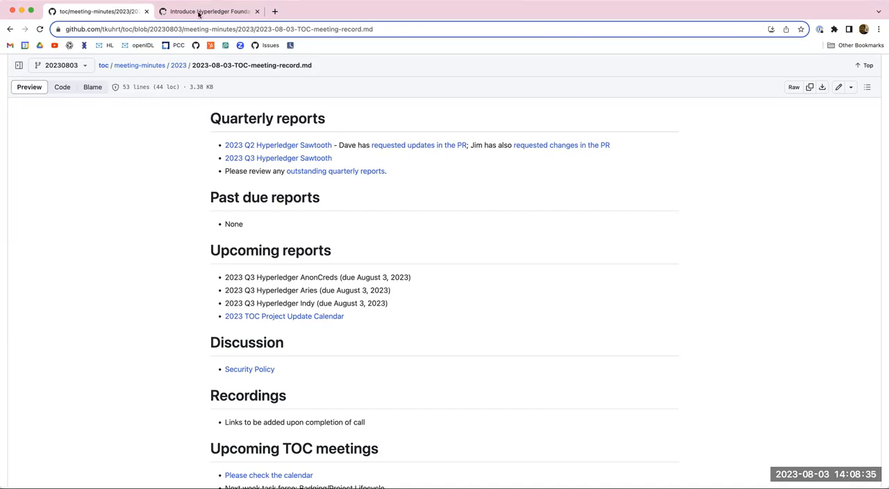
mouse_move(712, 276)
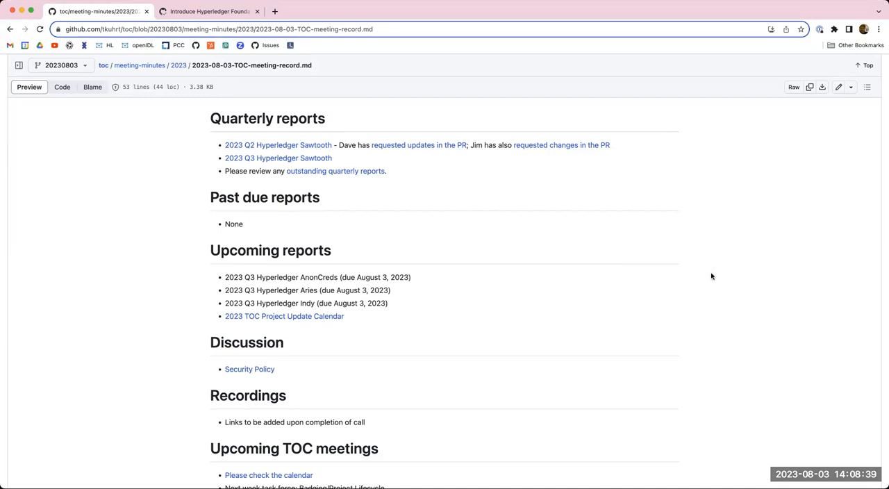
scroll(down, 3)
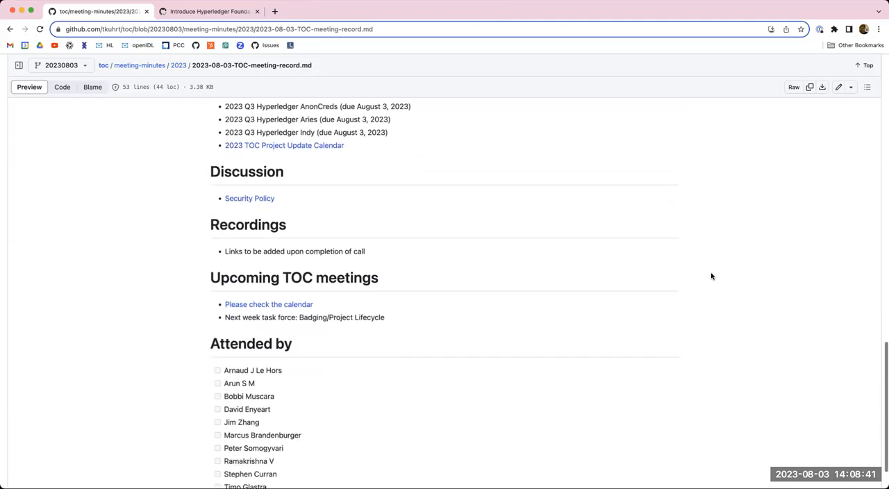
scroll(down, 3)
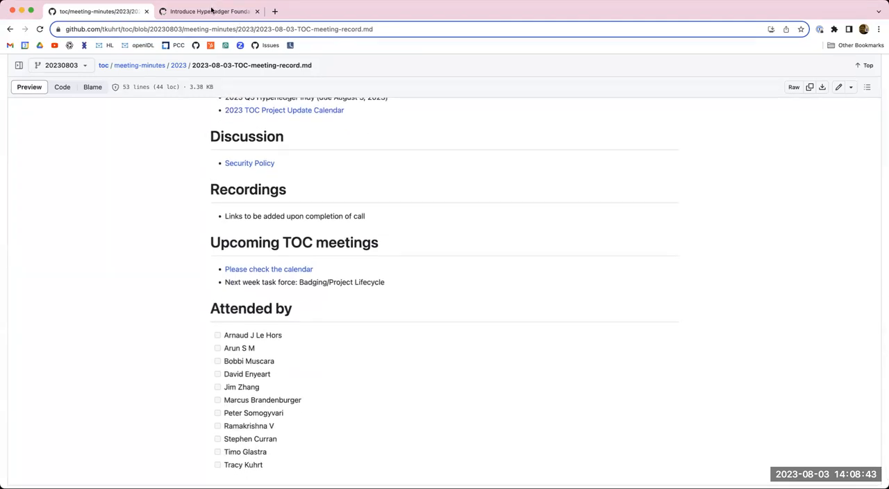
Switch to pull request #143 and review its conversation, reviewers and review comment.
click(209, 11)
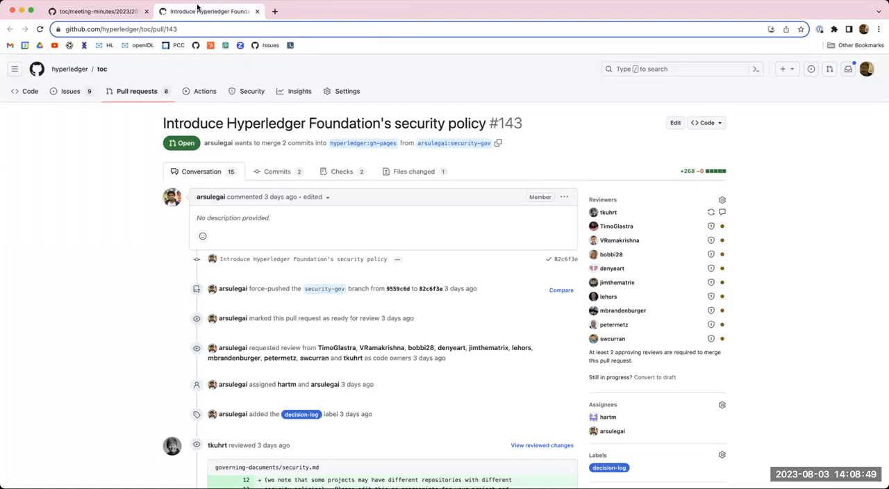
mouse_move(476, 32)
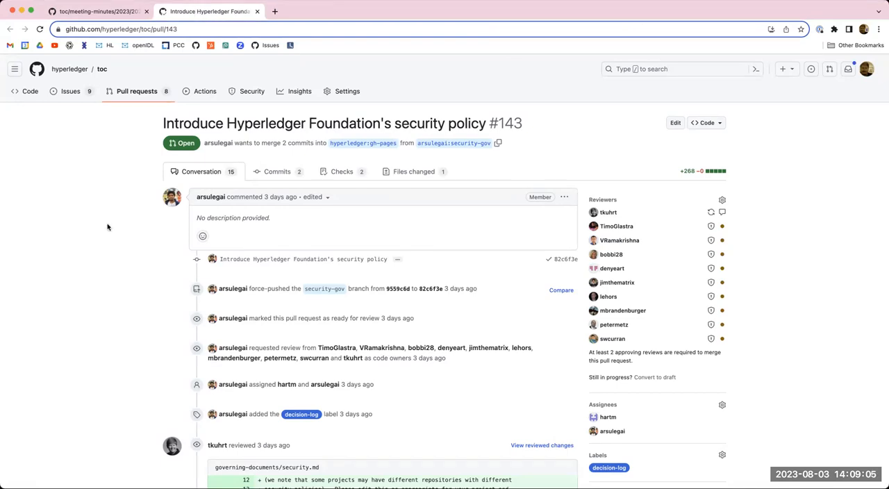
scroll(down, 3)
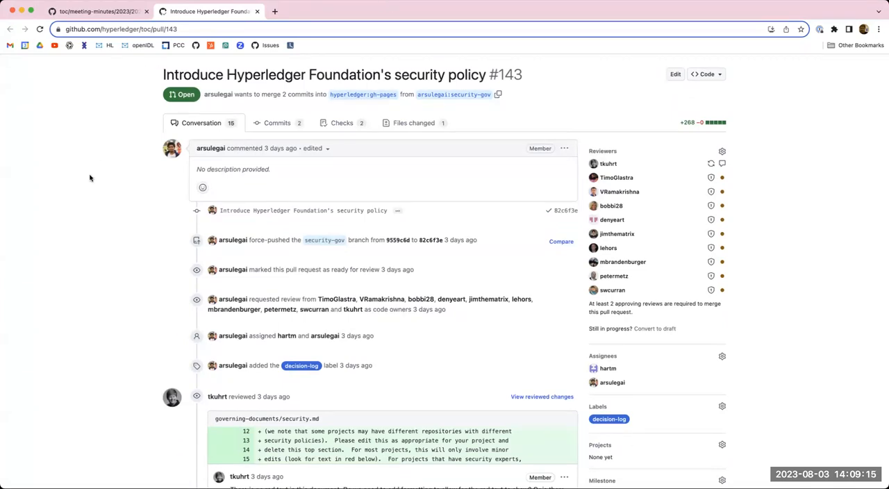
scroll(down, 3)
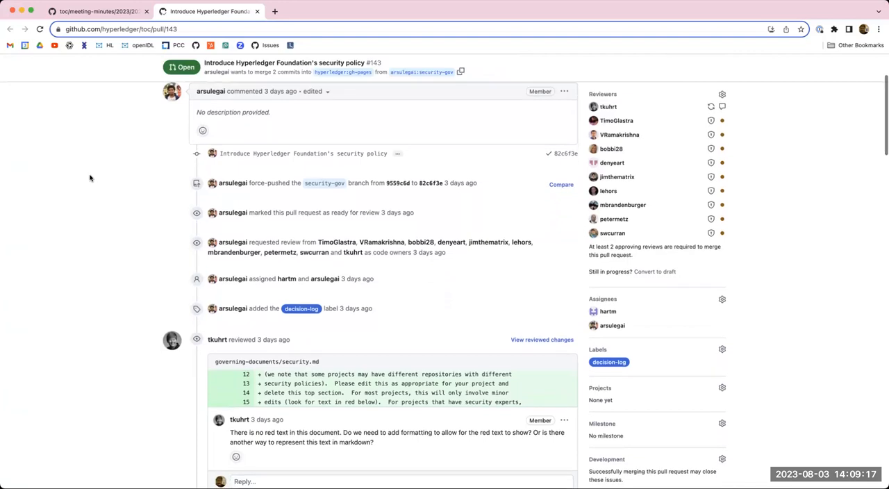
scroll(down, 3)
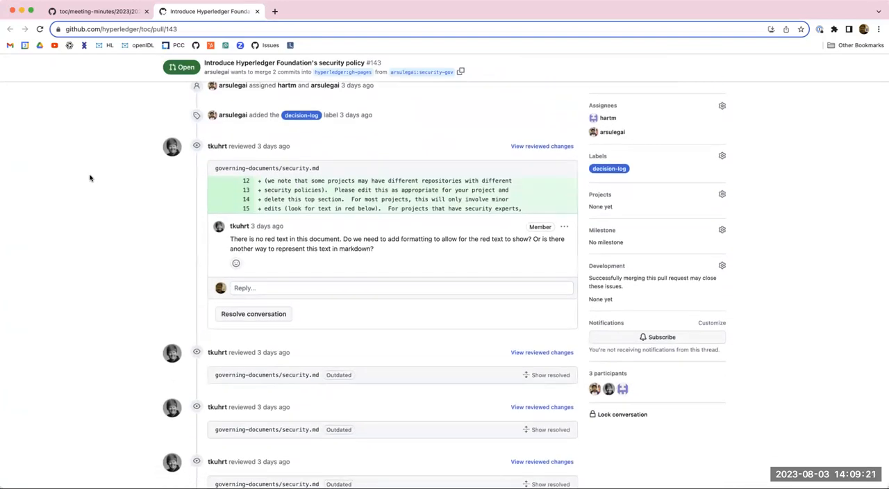
scroll(up, 3)
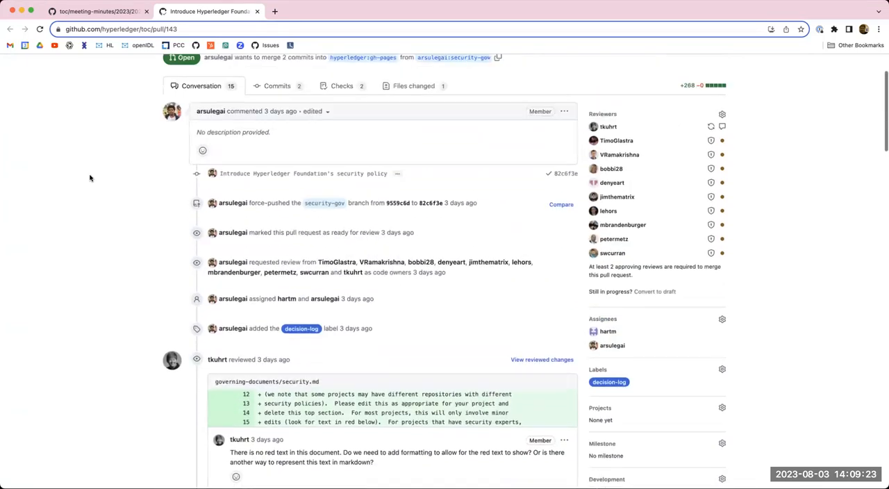
scroll(up, 3)
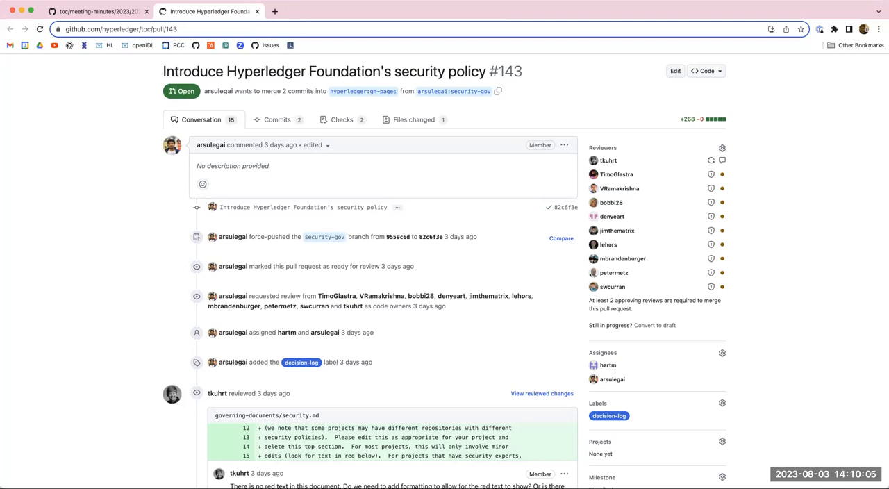
mouse_move(776, 341)
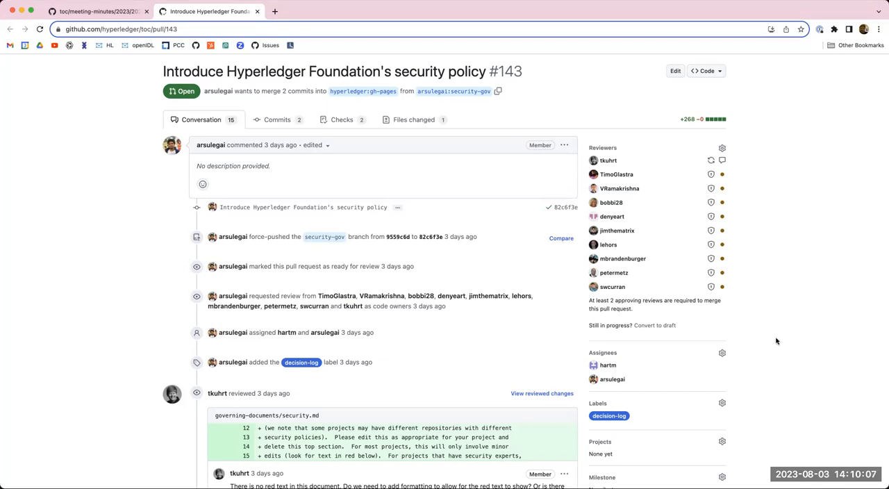
mouse_move(761, 338)
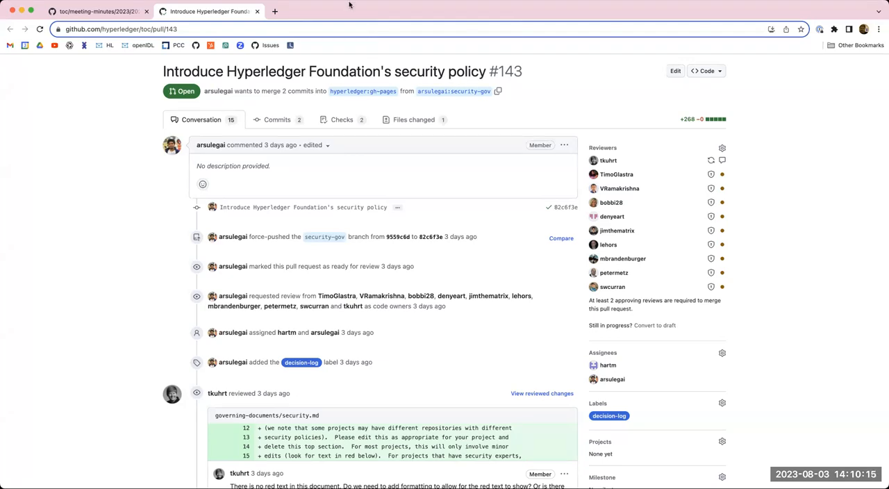
mouse_move(75, 110)
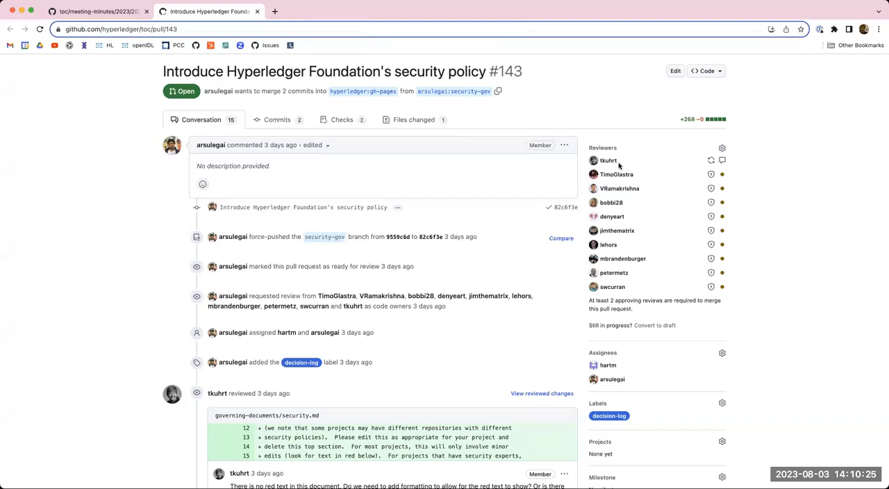
mouse_move(774, 186)
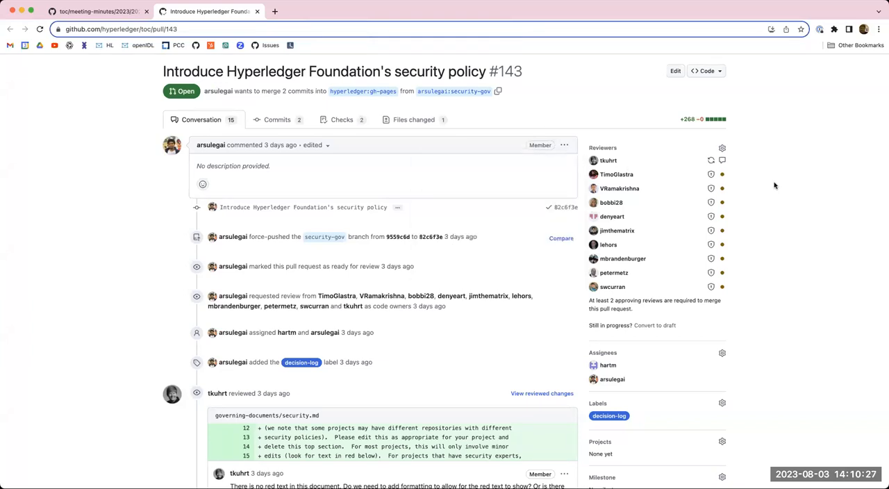
mouse_move(760, 180)
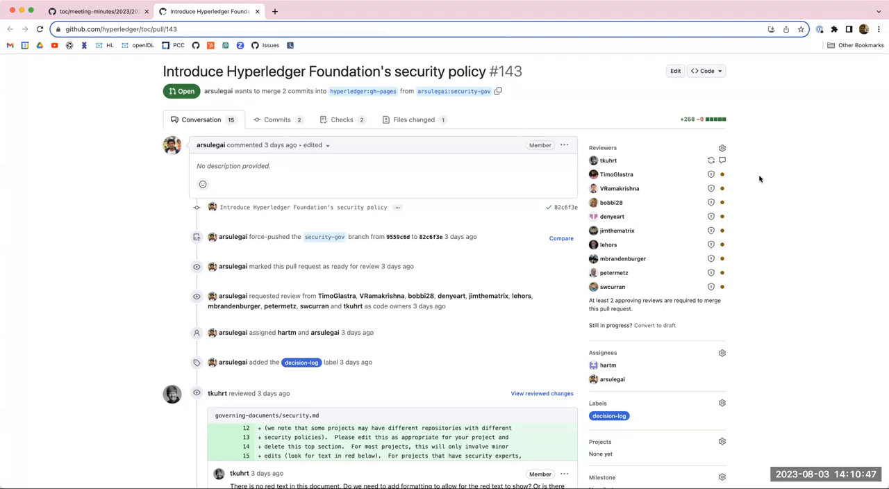
scroll(down, 3)
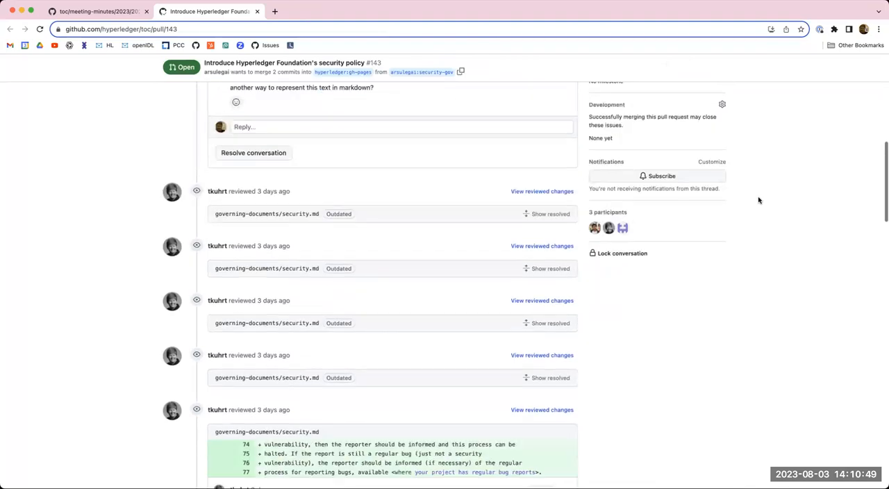
scroll(down, 3)
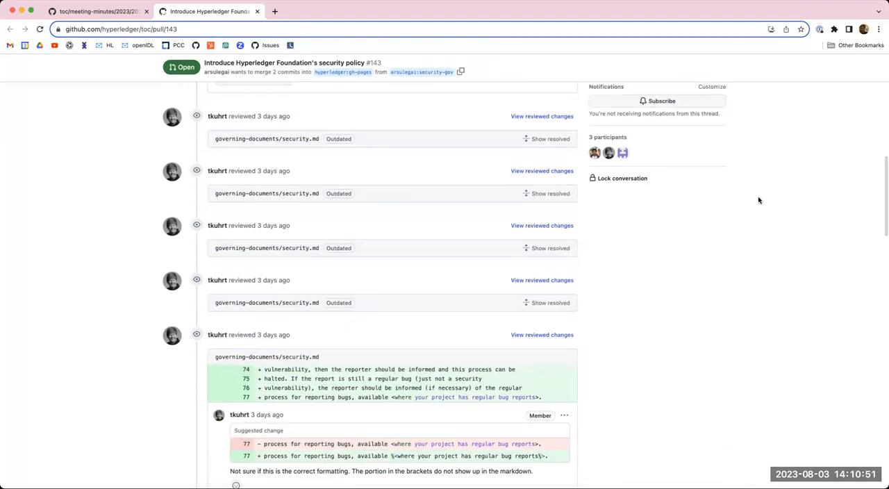
scroll(down, 3)
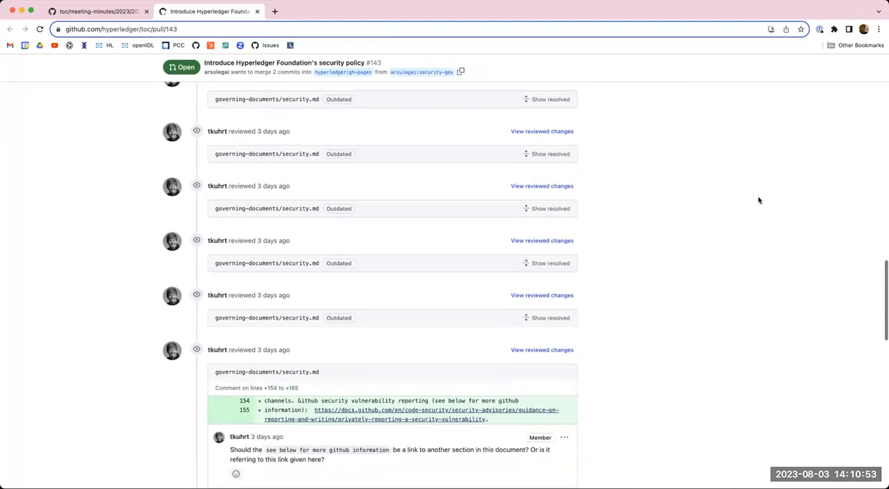
scroll(down, 3)
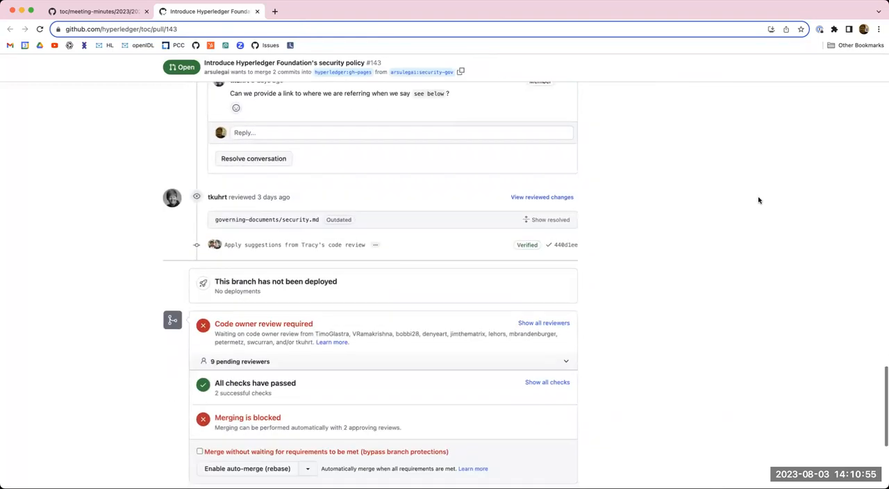
scroll(down, 3)
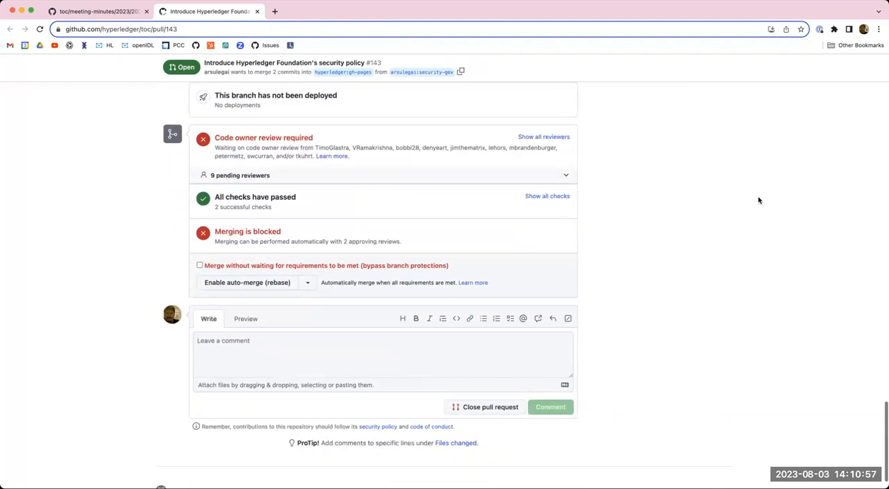
scroll(up, 3)
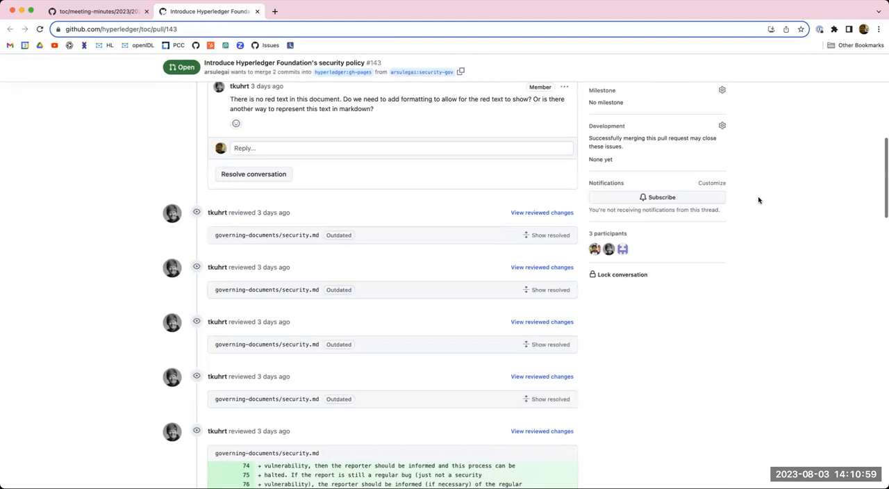
scroll(up, 3)
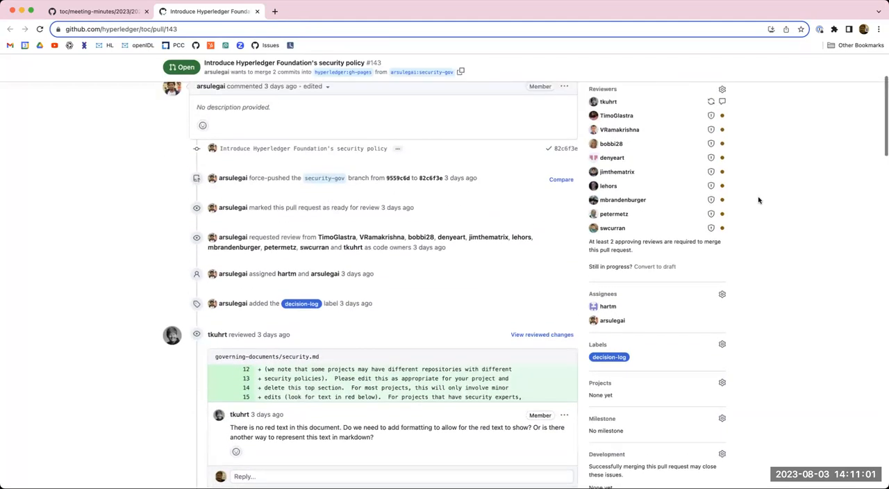
scroll(up, 3)
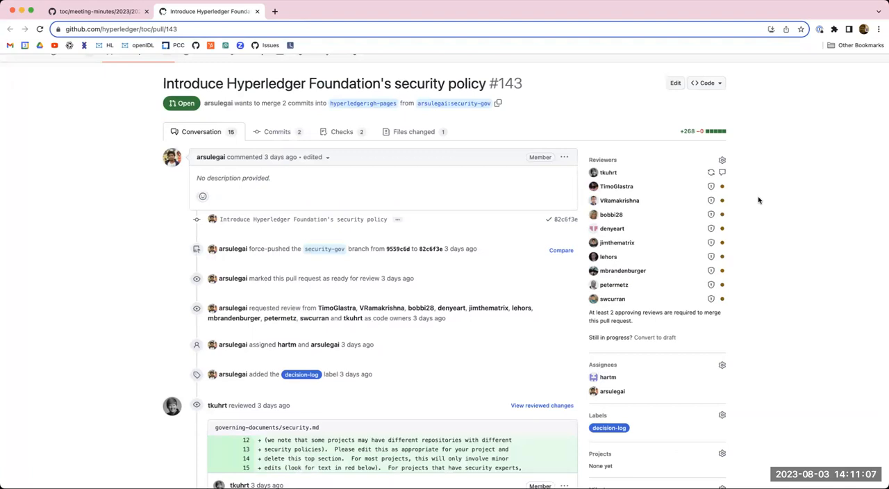
mouse_move(727, 102)
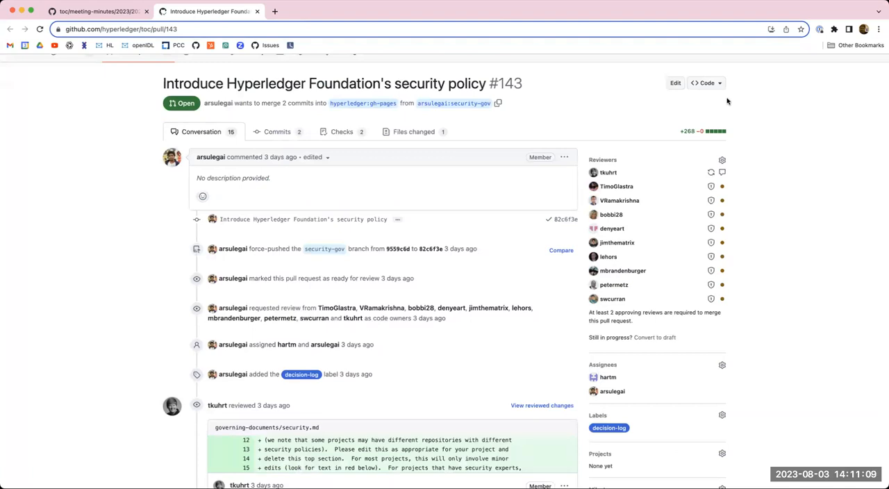
mouse_move(610, 105)
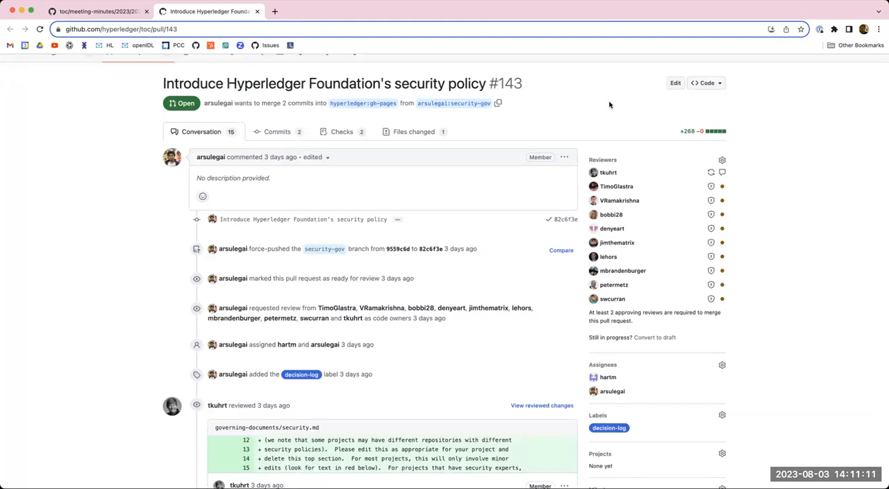
mouse_move(555, 8)
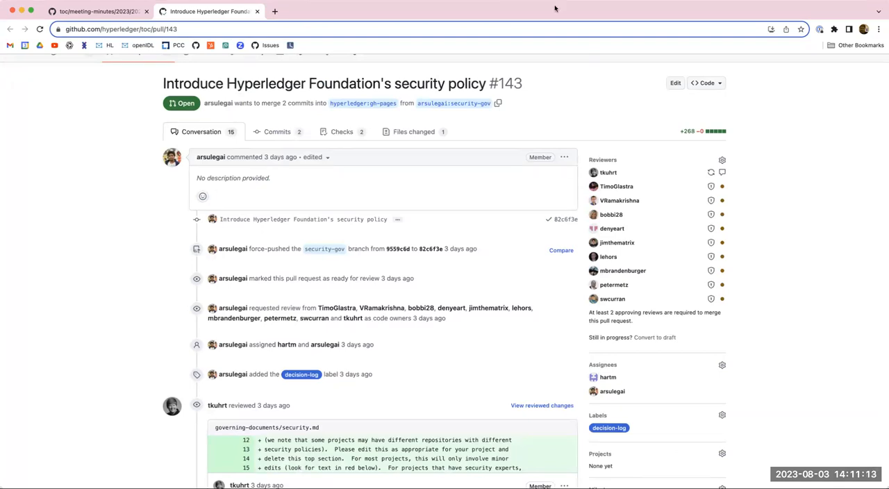
mouse_move(685, 26)
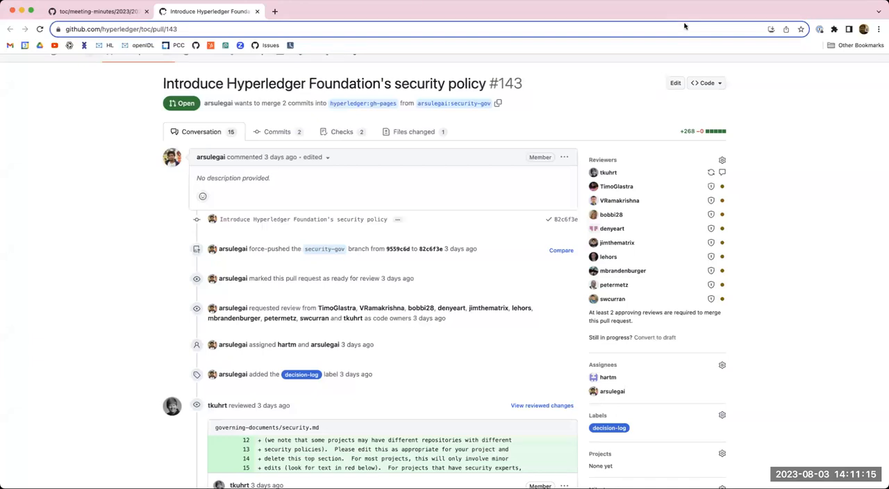
mouse_move(777, 99)
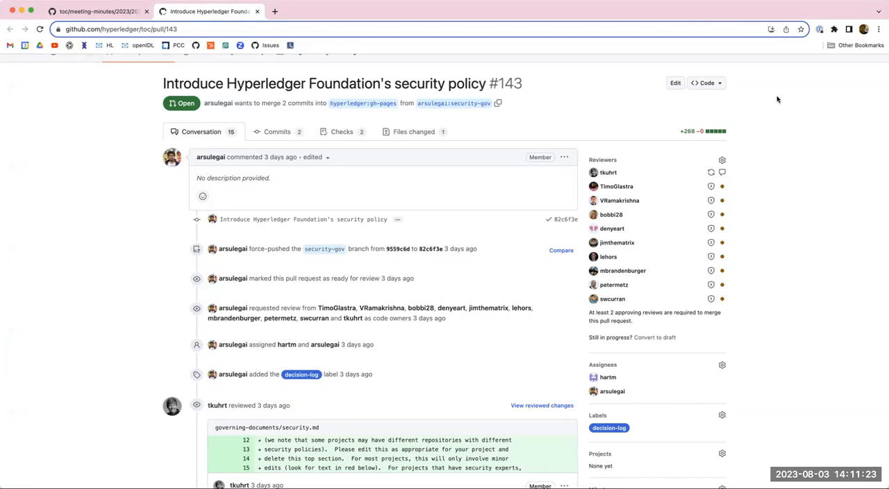
mouse_move(641, 77)
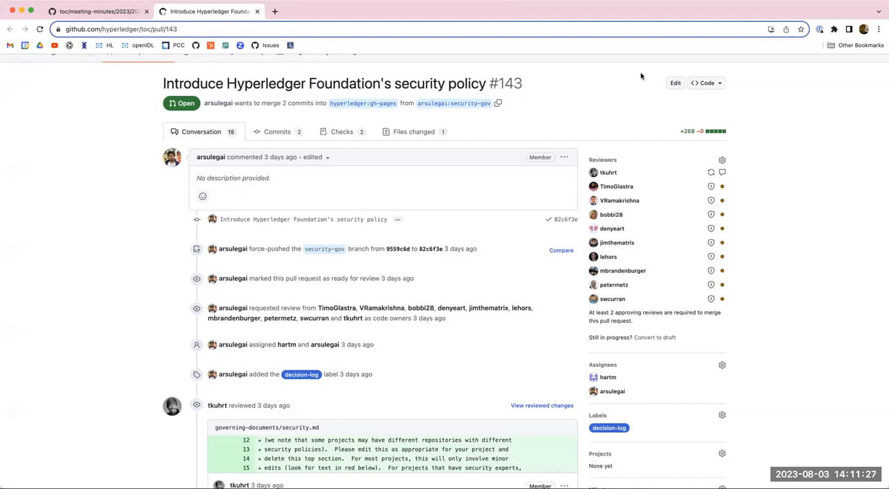
mouse_move(762, 76)
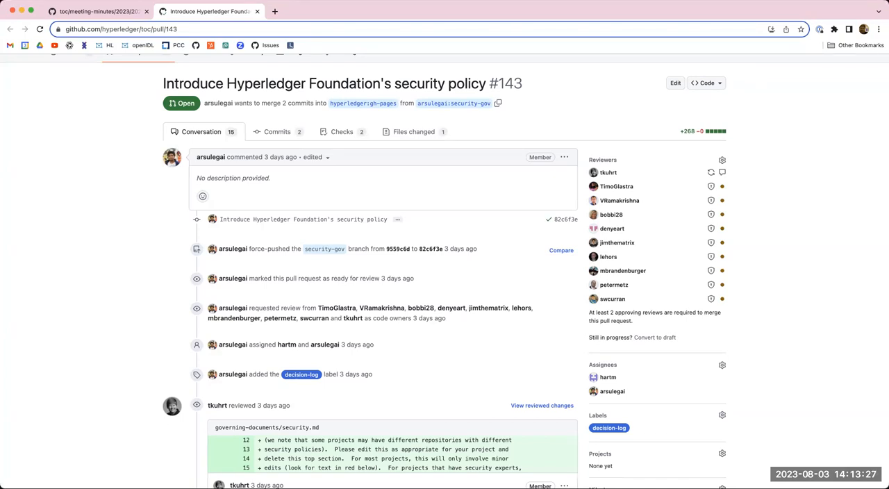
mouse_move(784, 136)
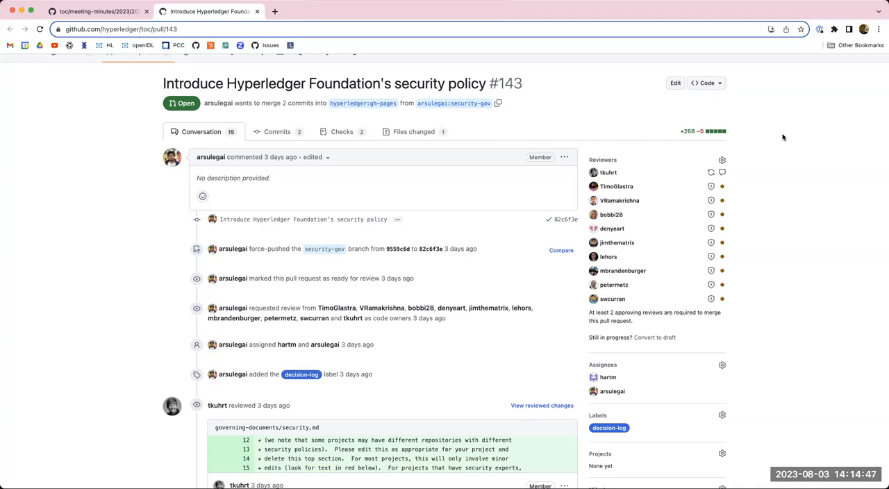
Glance back at the meeting record's attendee list, then return to pull request #143's conversation.
scroll(down, 3)
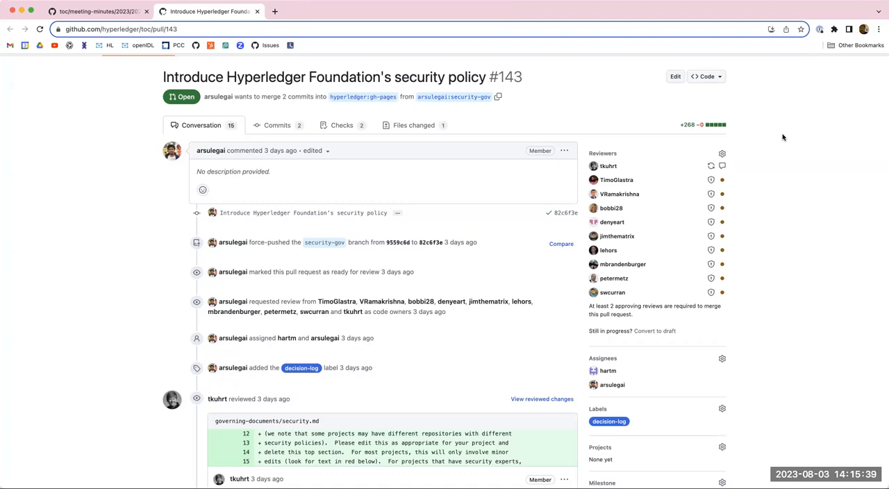
mouse_move(575, 89)
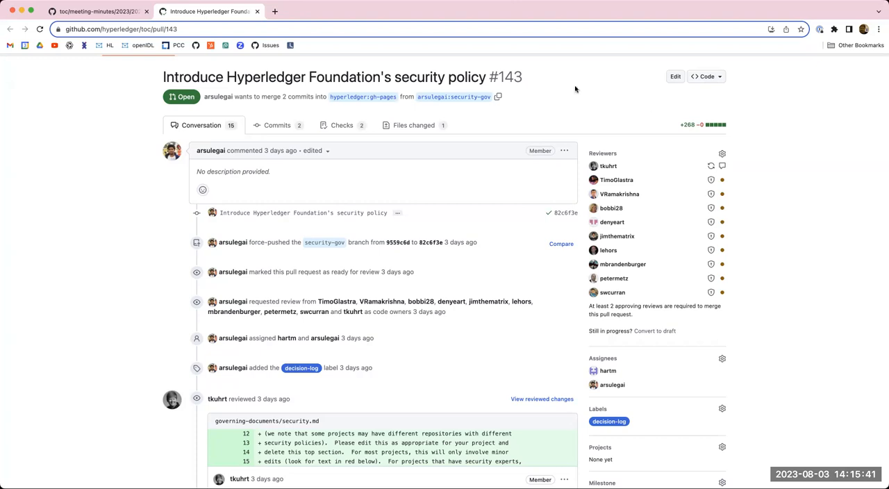
mouse_move(386, 4)
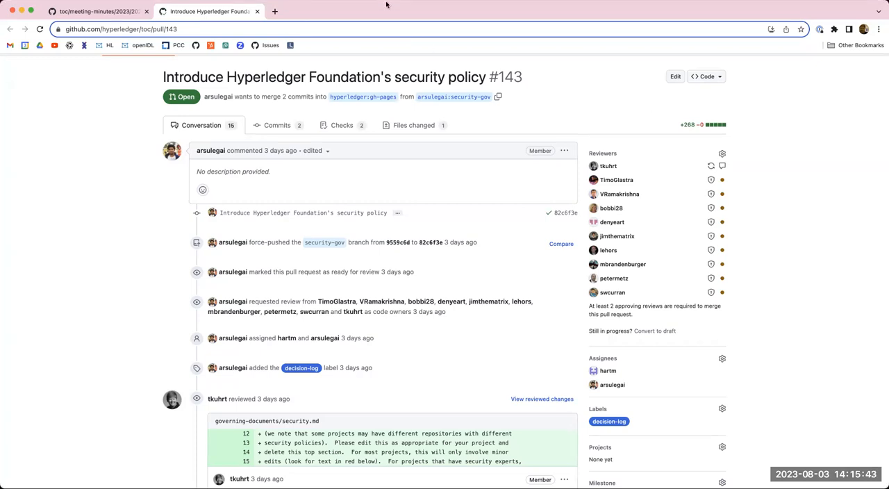
mouse_move(760, 115)
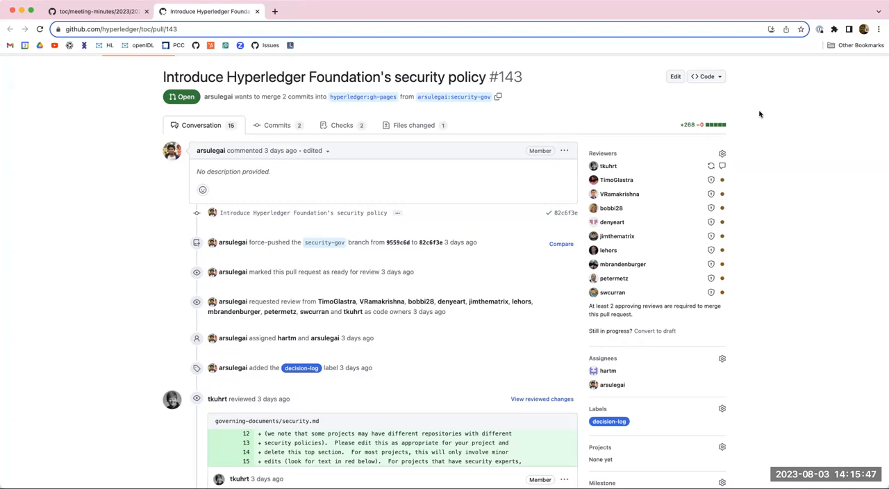
mouse_move(327, 104)
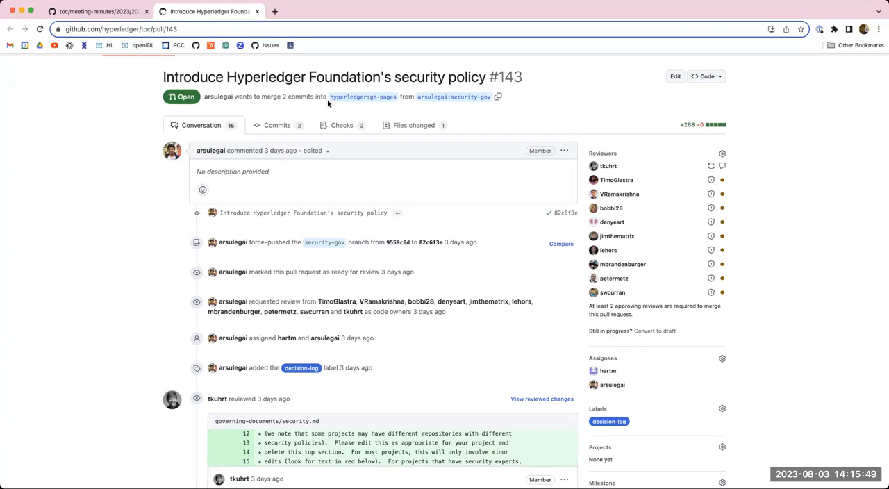
click(97, 11)
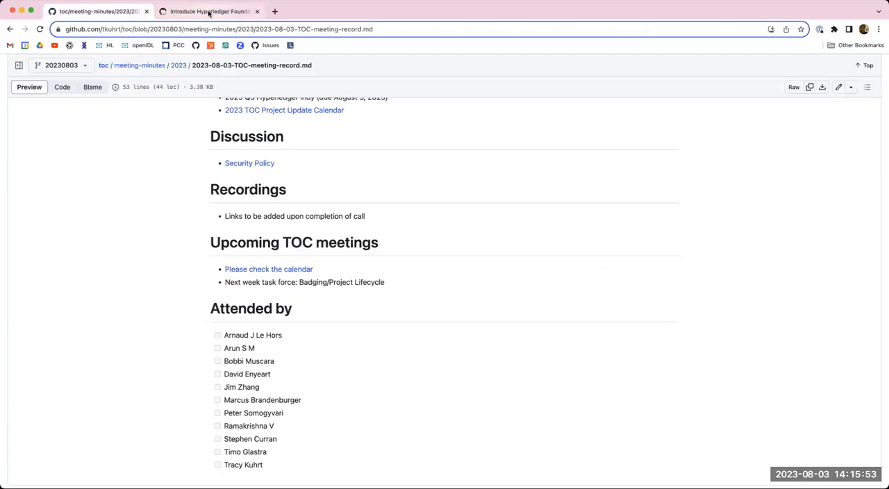
click(209, 12)
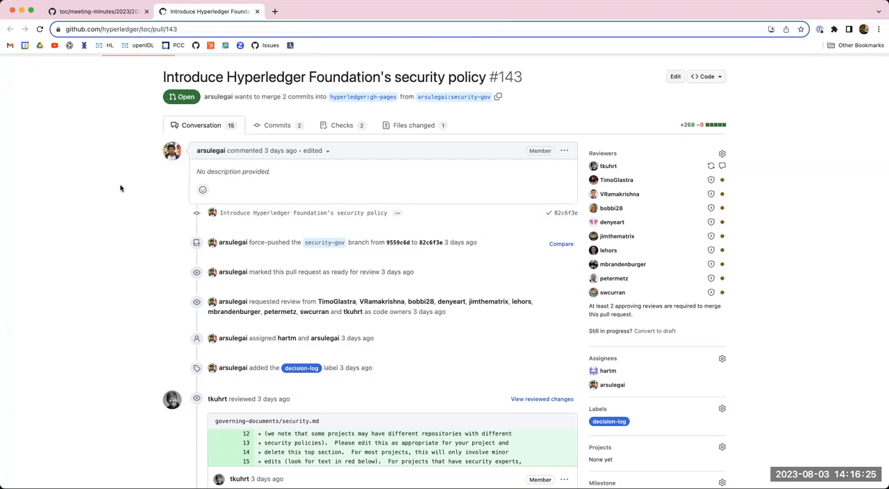
mouse_move(344, 8)
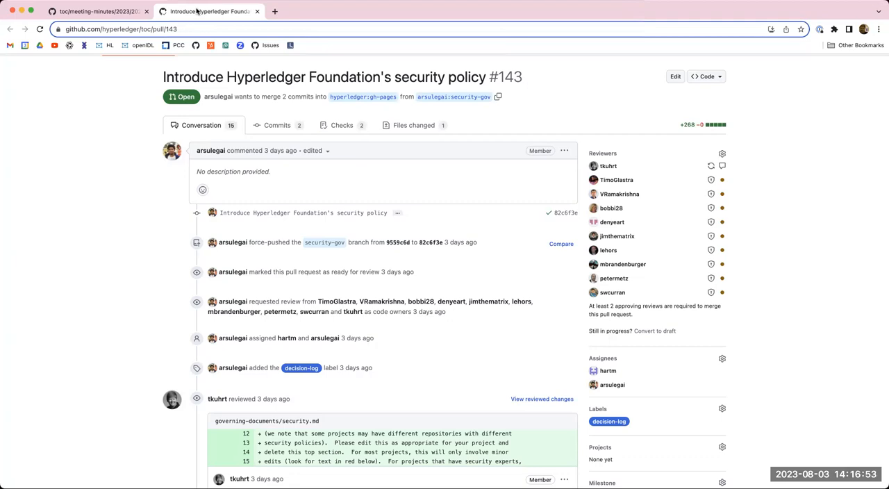
mouse_move(44, 460)
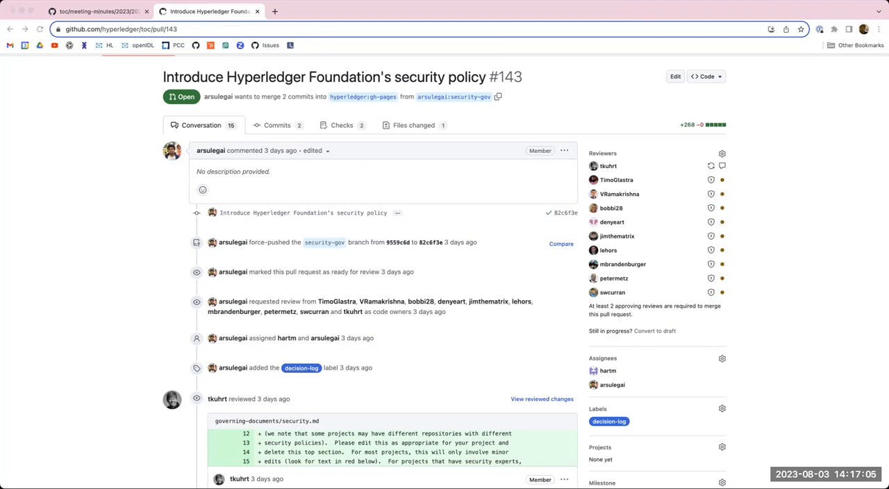
mouse_move(824, 110)
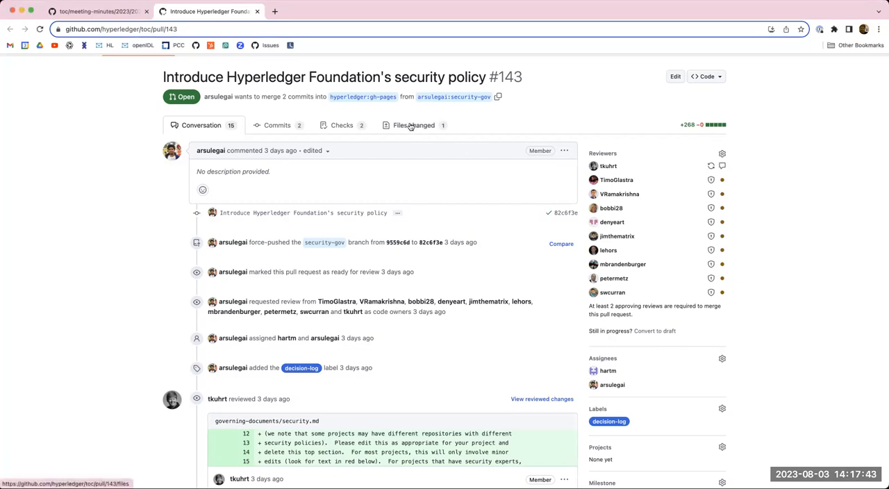
Open the Files changed view and scroll the security.md diff to the Embargo List heading.
click(413, 125)
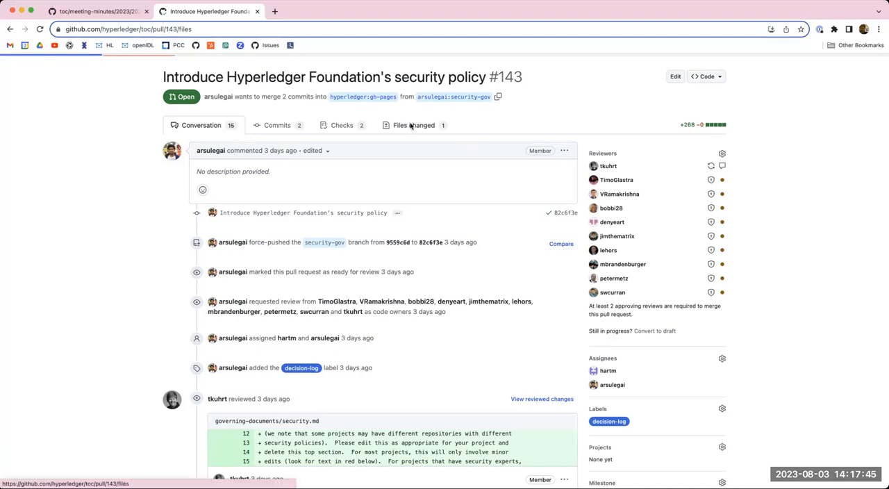
click(414, 125)
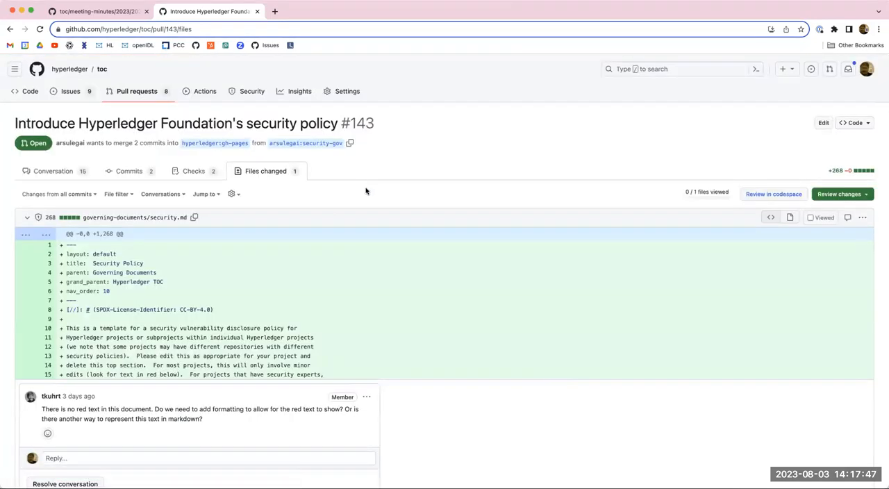
scroll(down, 3)
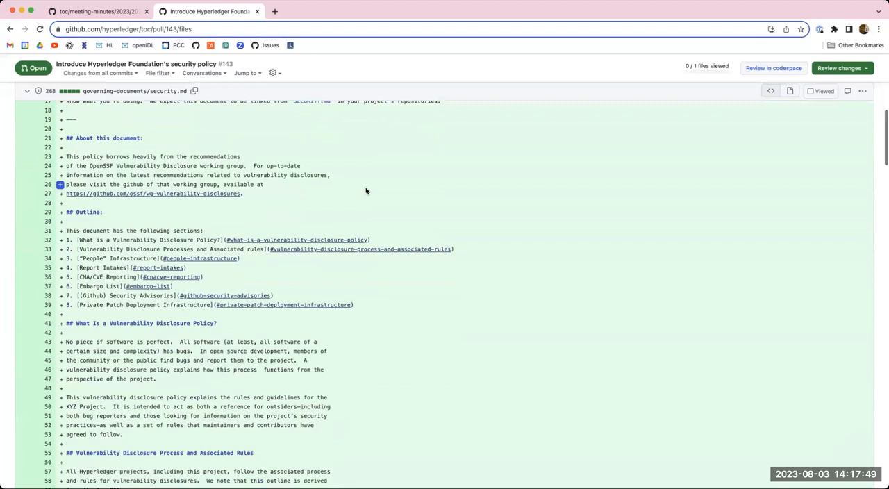
scroll(down, 3)
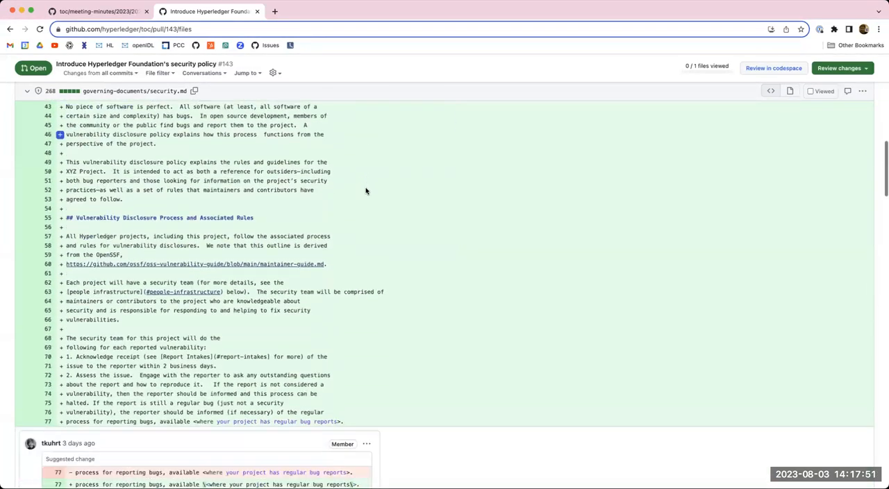
scroll(down, 3)
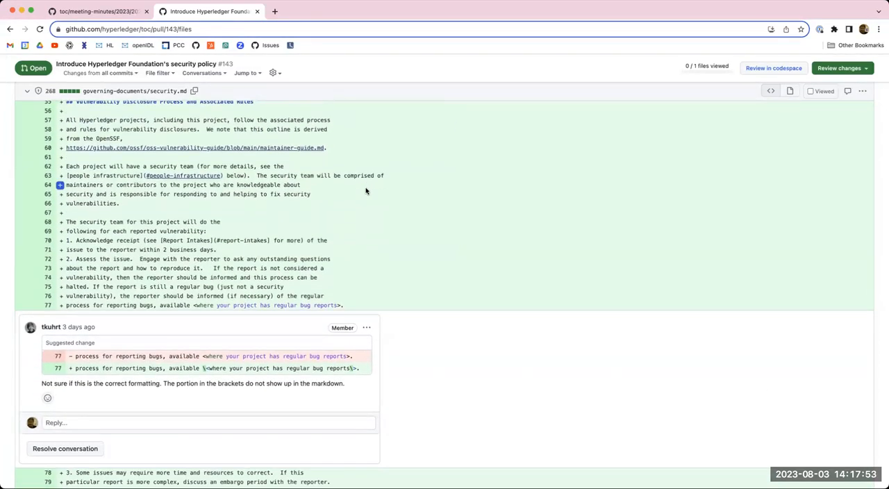
scroll(down, 3)
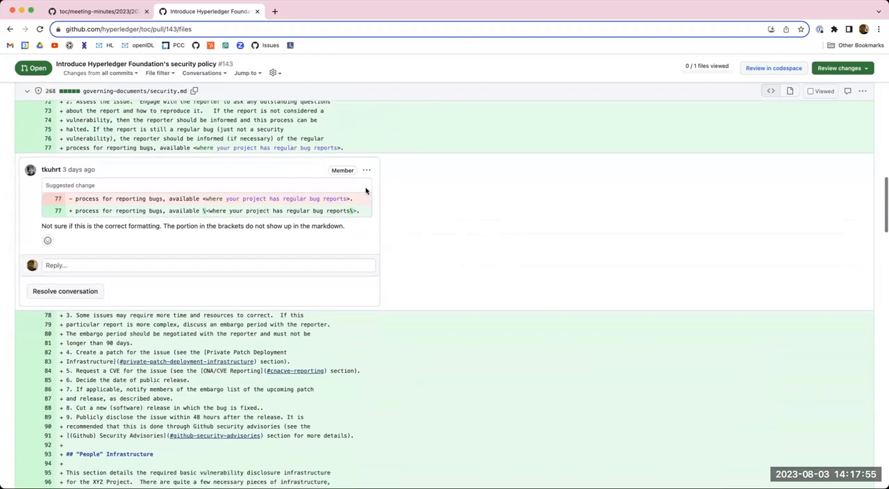
scroll(down, 3)
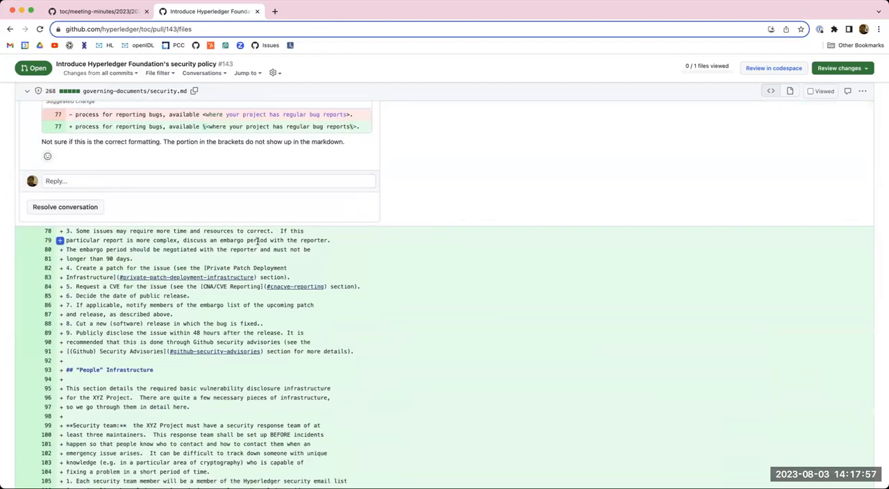
scroll(down, 3)
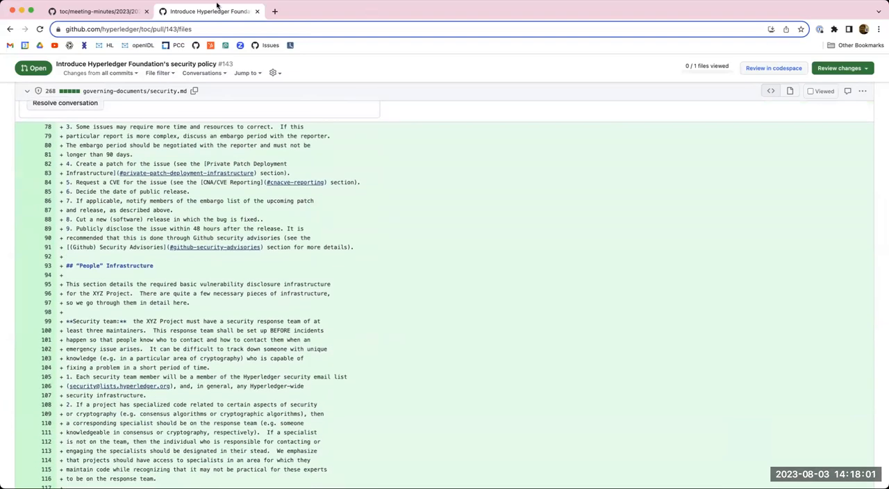
scroll(down, 3)
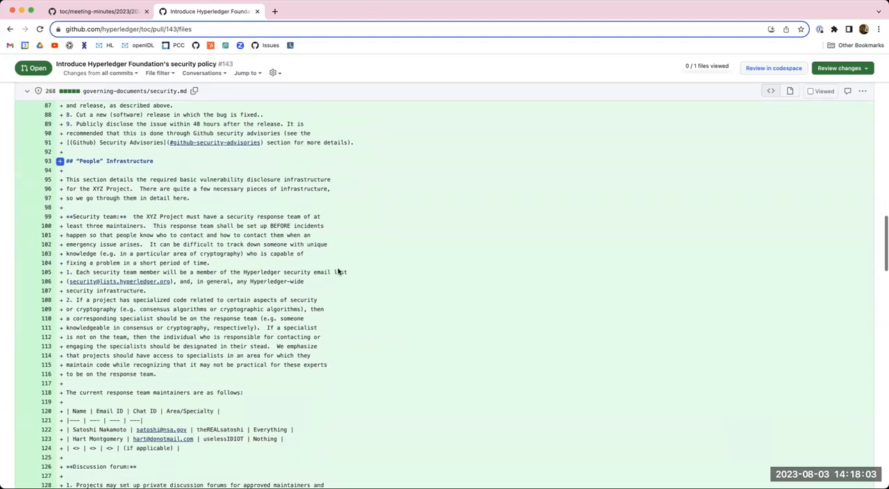
scroll(down, 3)
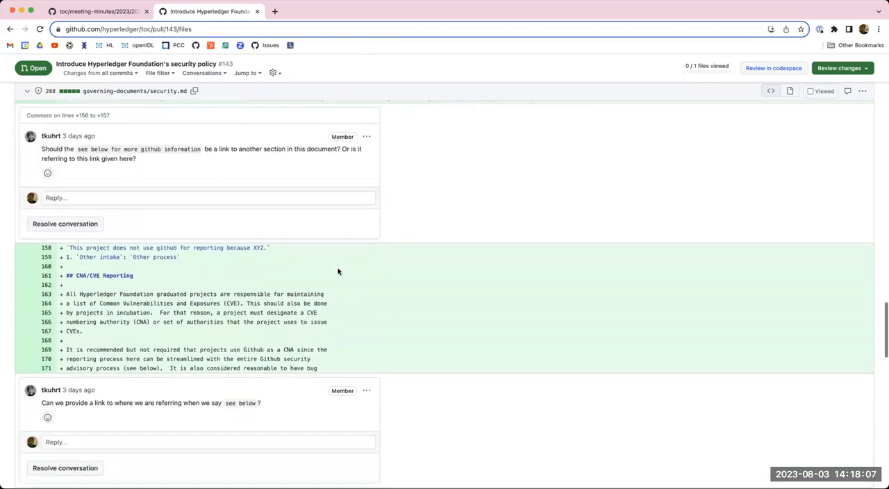
scroll(down, 3)
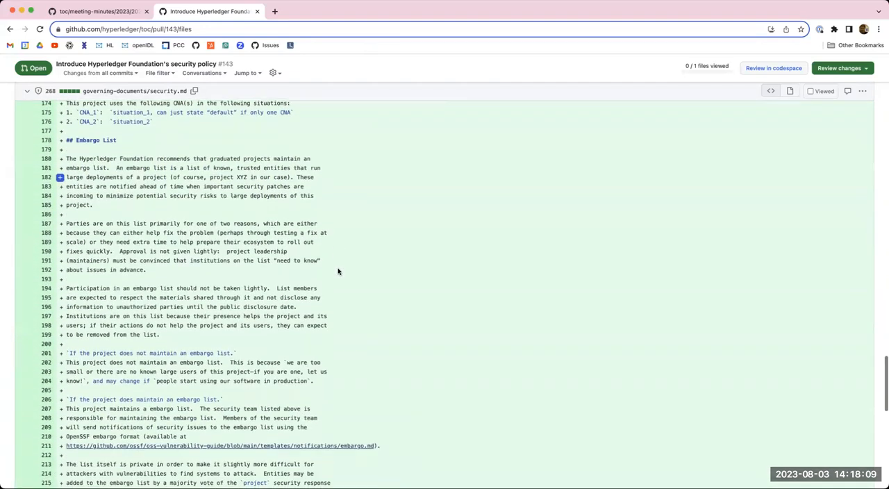
scroll(down, 3)
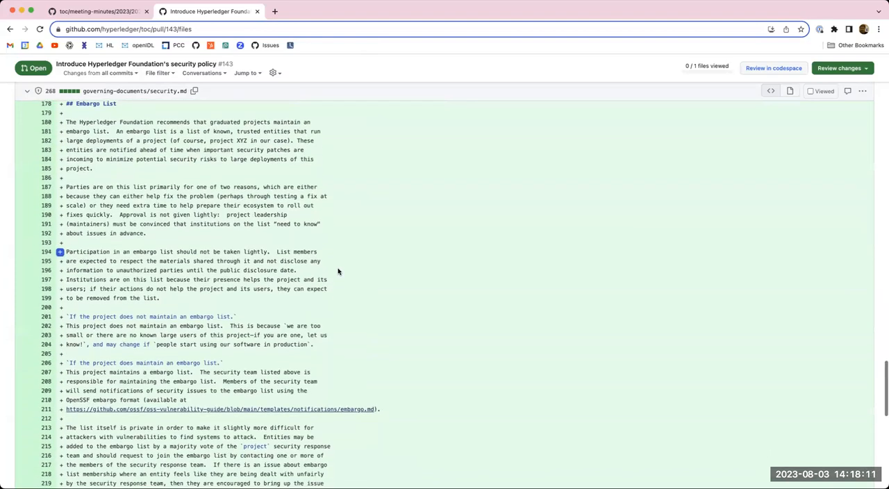
mouse_move(431, 242)
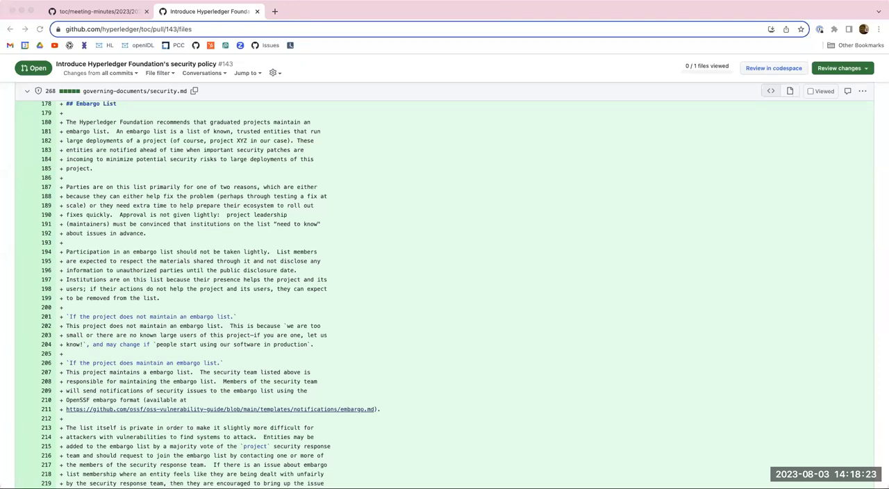
mouse_move(410, 216)
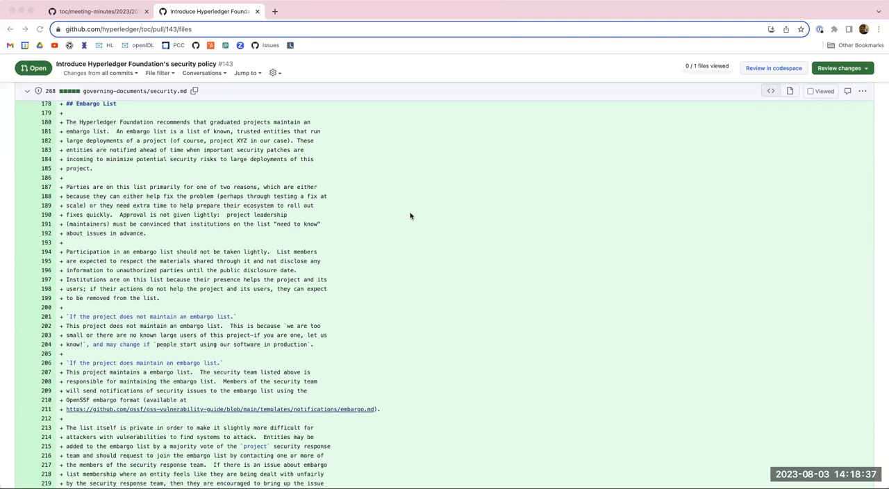
mouse_move(787, 366)
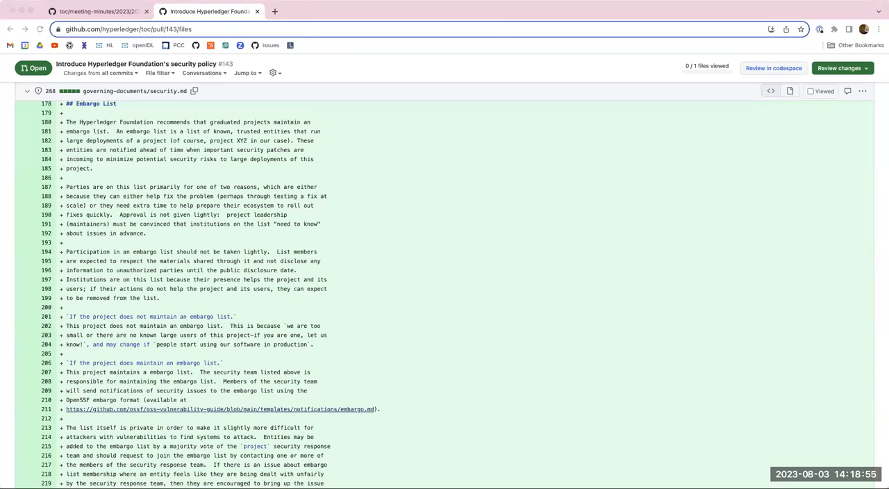
mouse_move(760, 340)
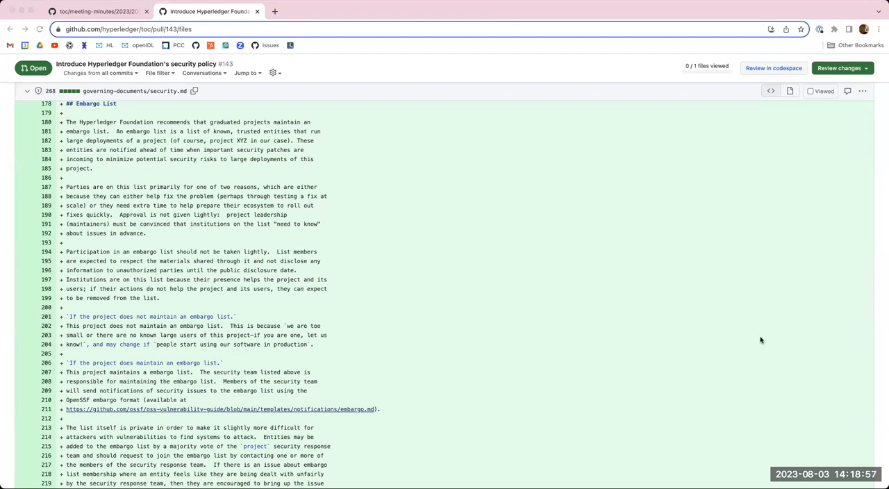
mouse_move(768, 346)
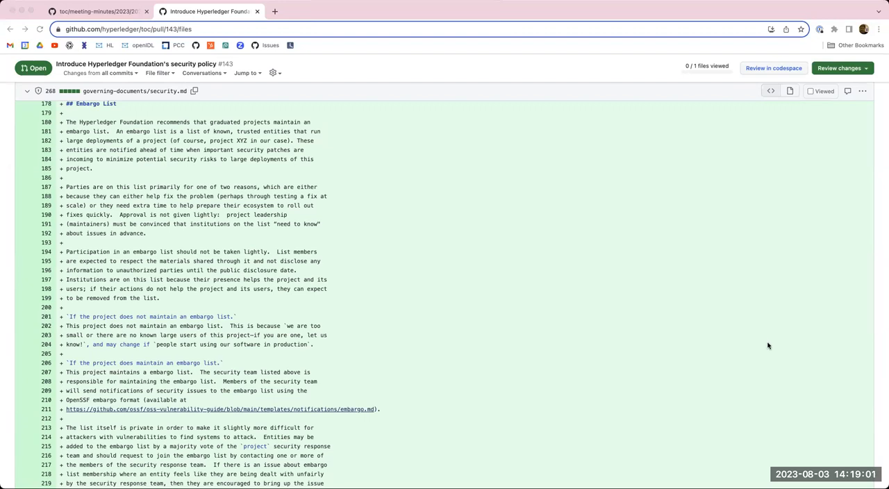
Scroll the security.md diff past the embargo rules to the (Github) Security Advisories section.
scroll(down, 3)
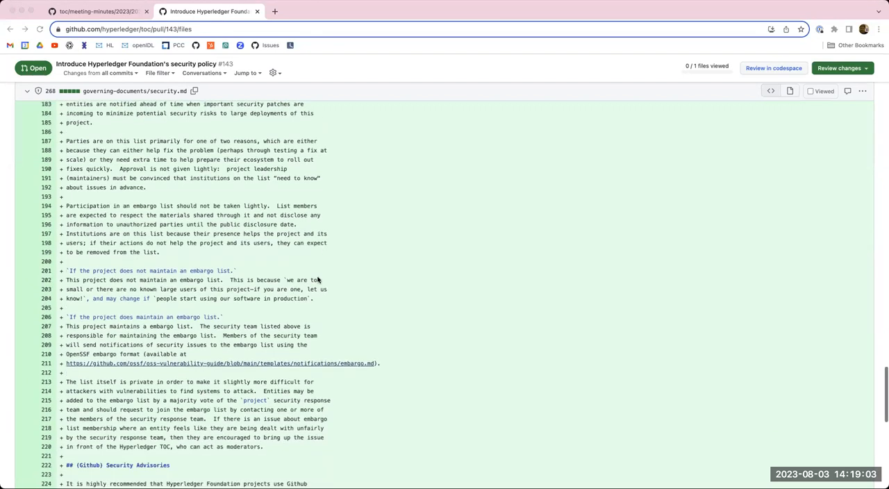
scroll(down, 3)
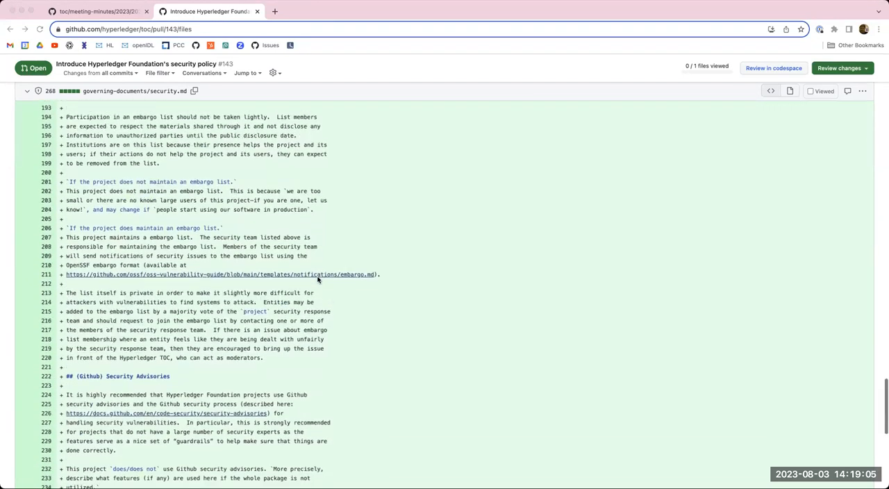
scroll(up, 3)
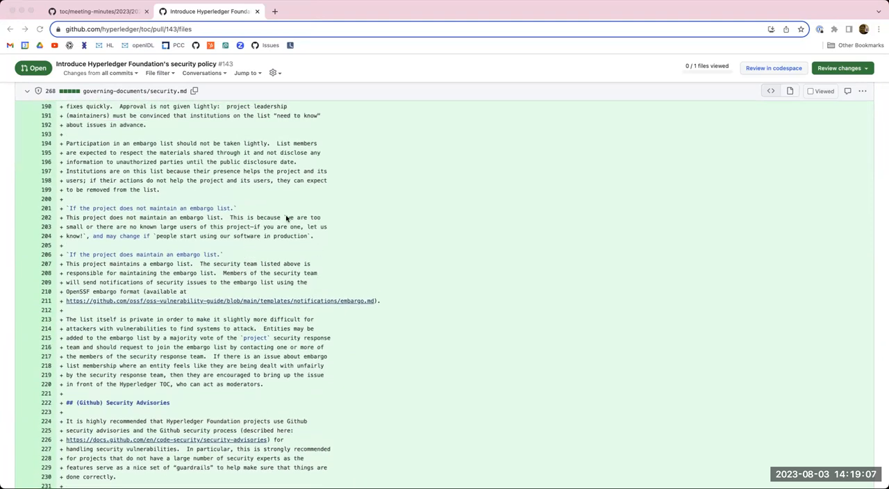
mouse_move(321, 201)
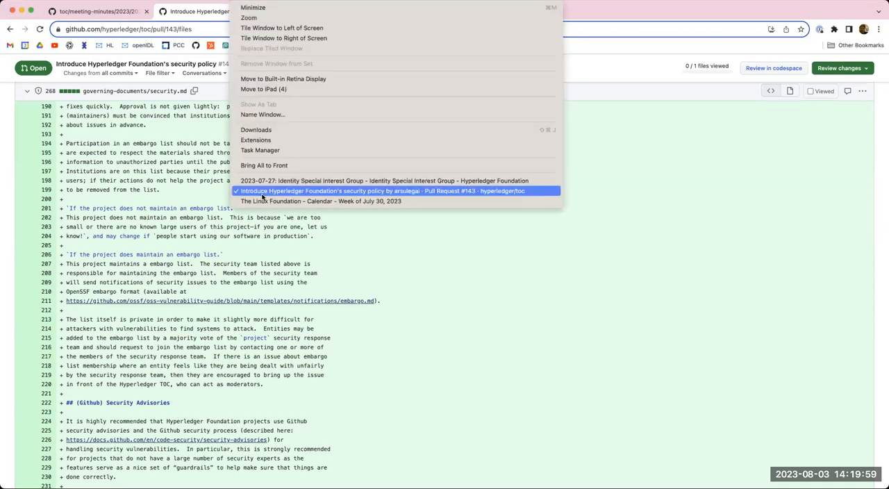
Dismiss the browser's open-windows list, staying on the Security Advisories part of the diff.
click(382, 191)
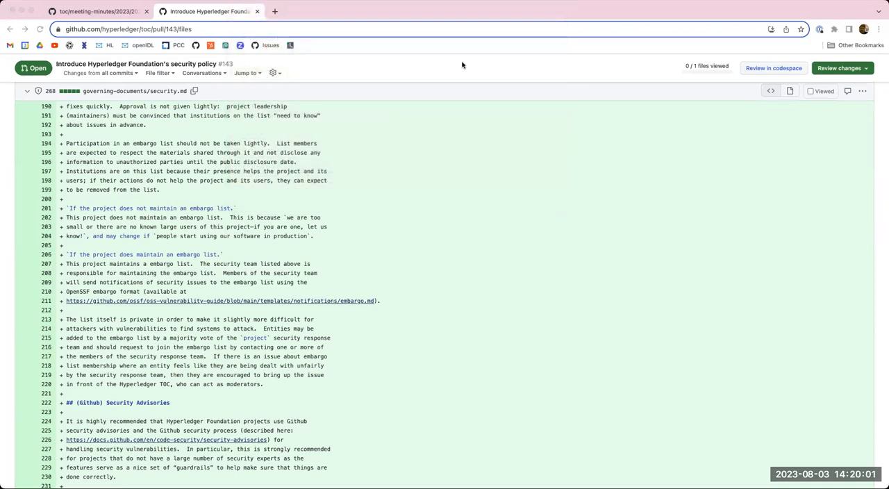
mouse_move(525, 479)
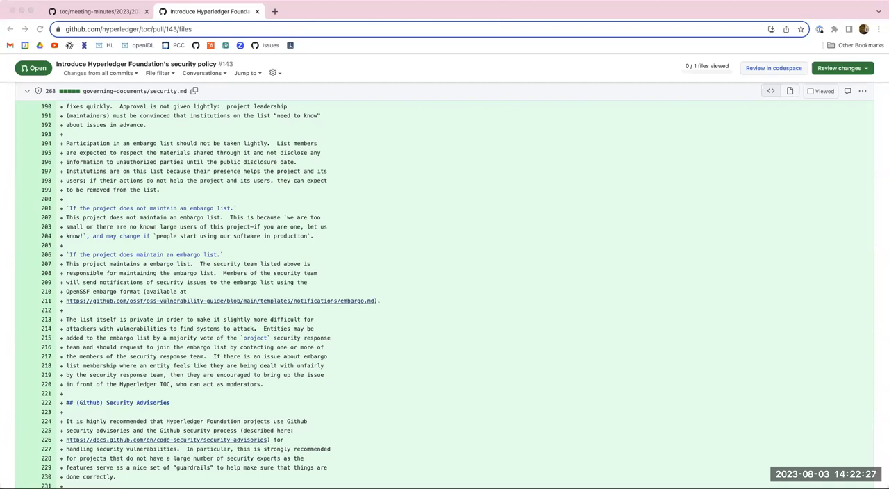
mouse_move(597, 268)
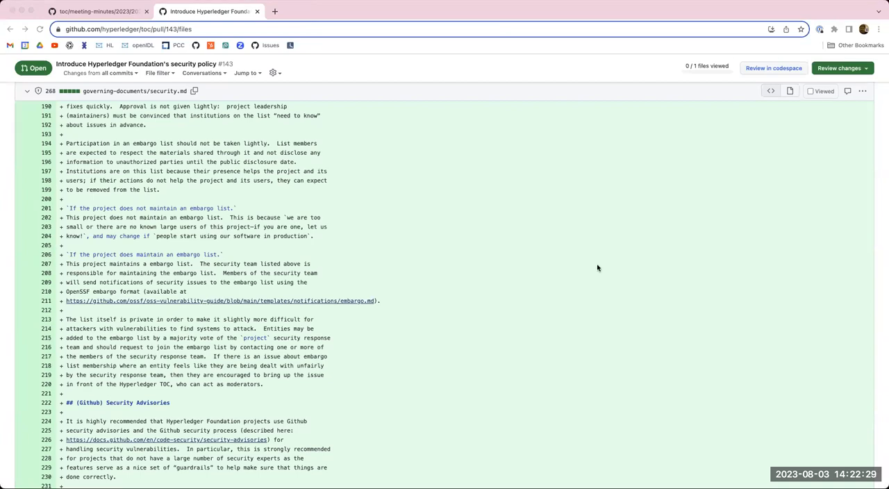
mouse_move(575, 356)
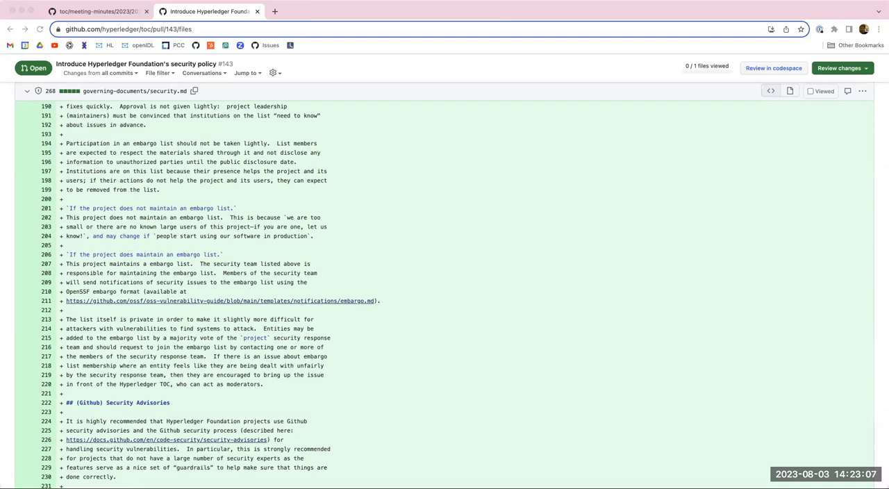
mouse_move(538, 314)
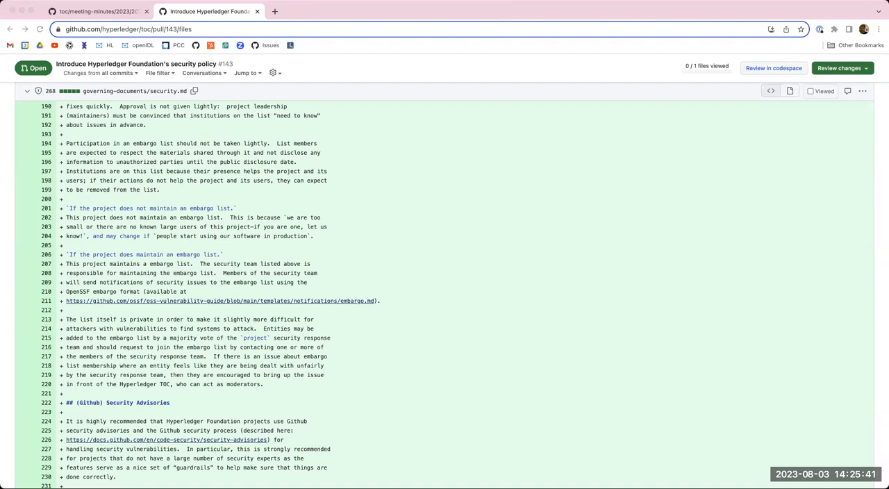
mouse_move(463, 395)
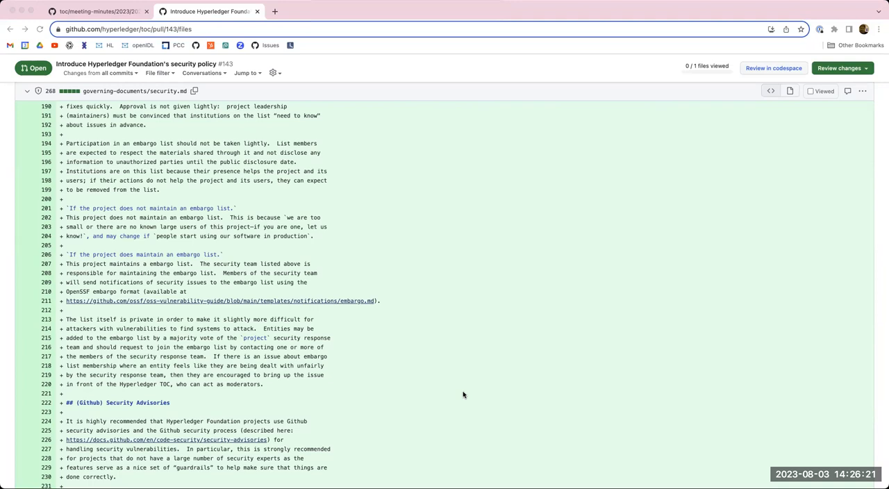
mouse_move(70, 335)
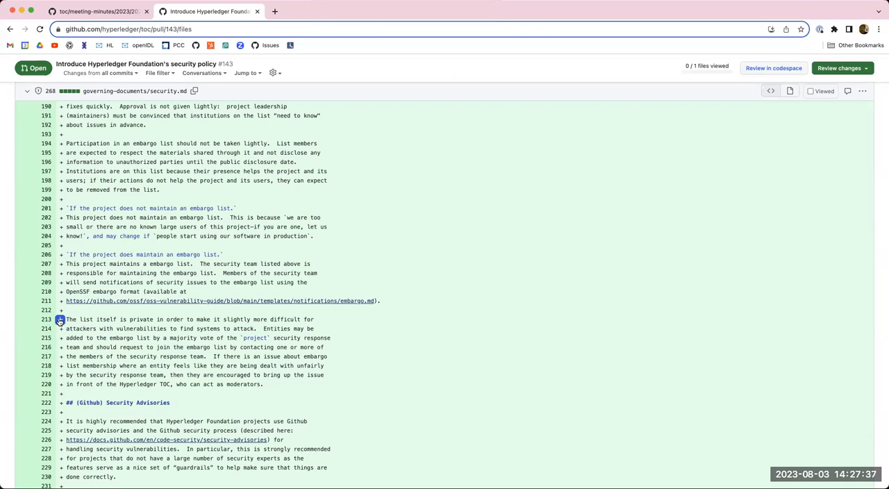
mouse_move(502, 67)
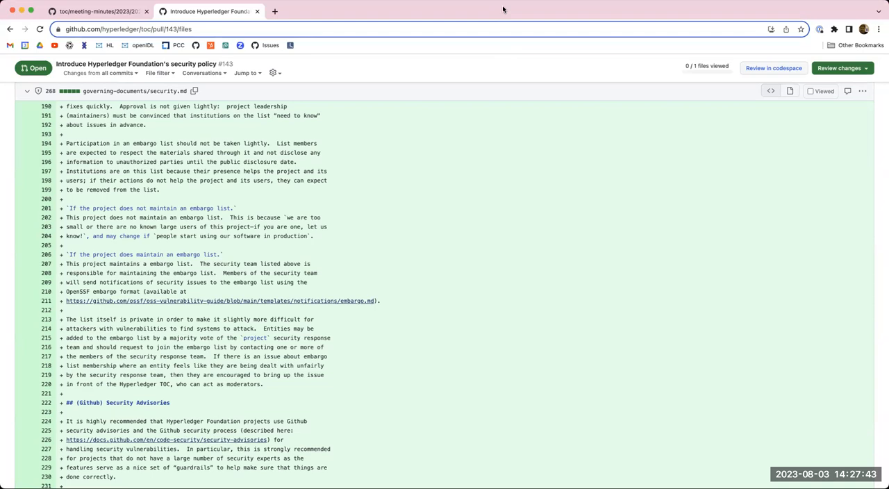
mouse_move(499, 47)
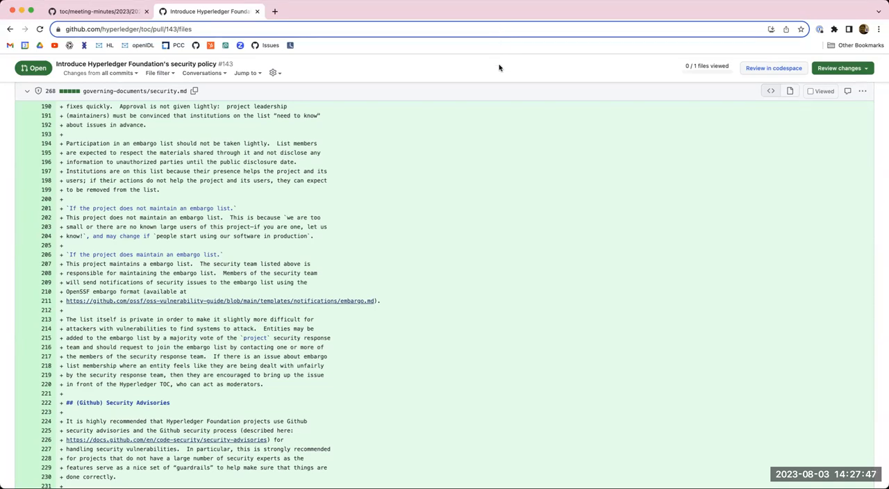
mouse_move(481, 109)
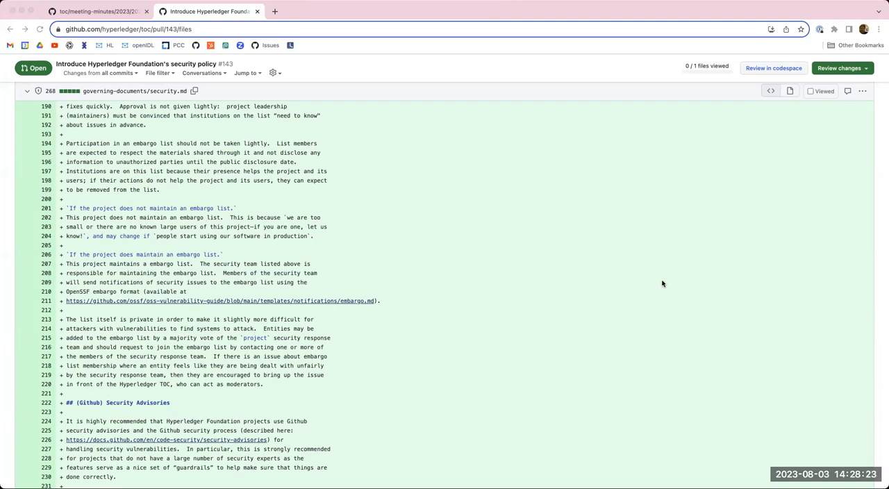
mouse_move(526, 467)
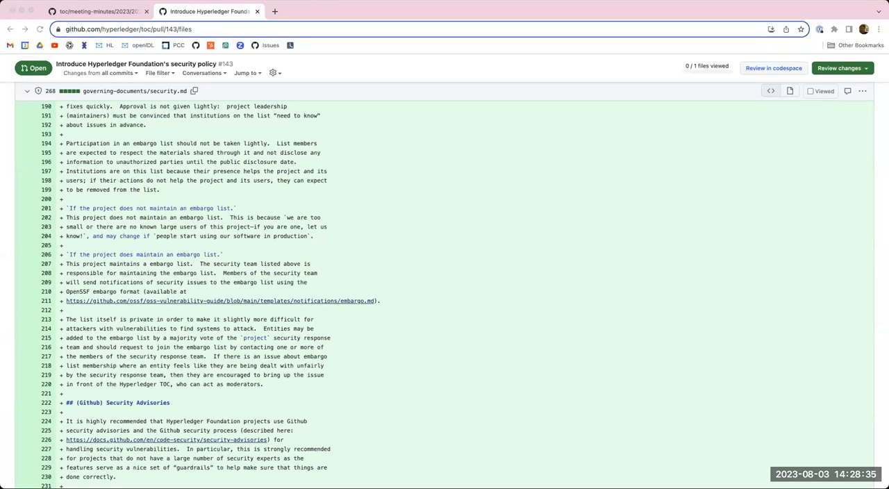
mouse_move(437, 283)
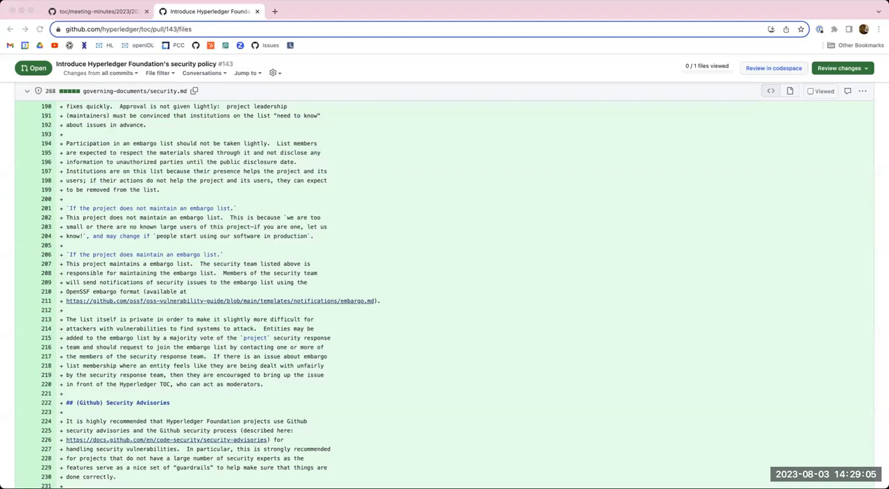
mouse_move(507, 414)
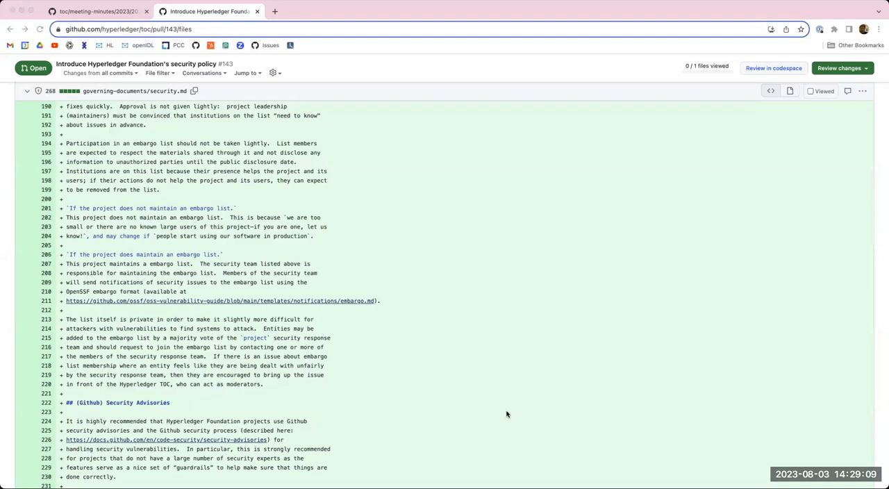
mouse_move(445, 396)
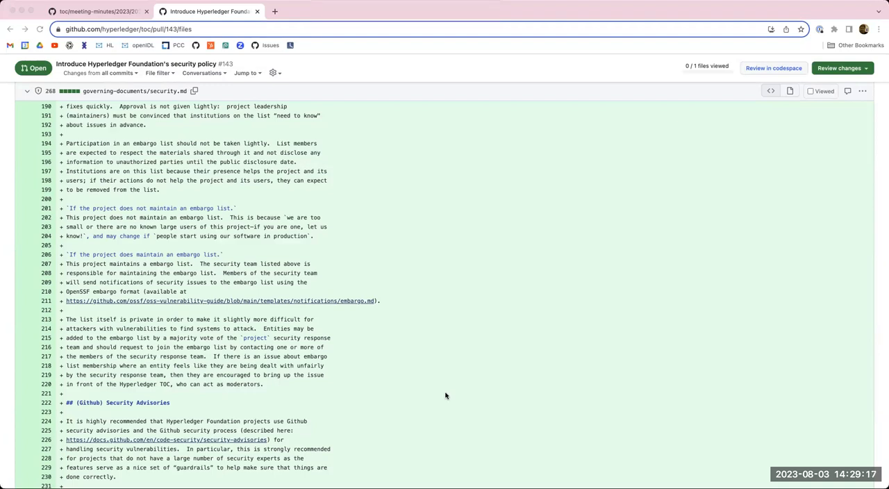
Scroll the security.md diff back up to the '## Embargo List' heading at line 178.
scroll(up, 3)
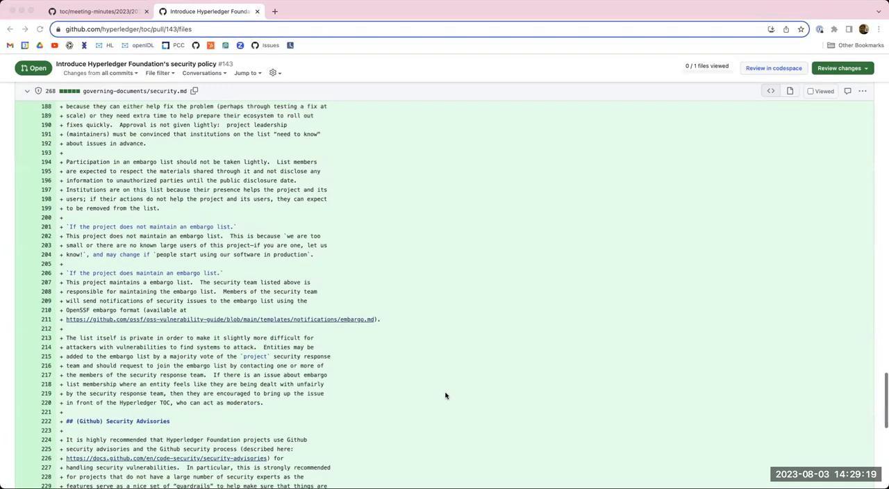
scroll(up, 3)
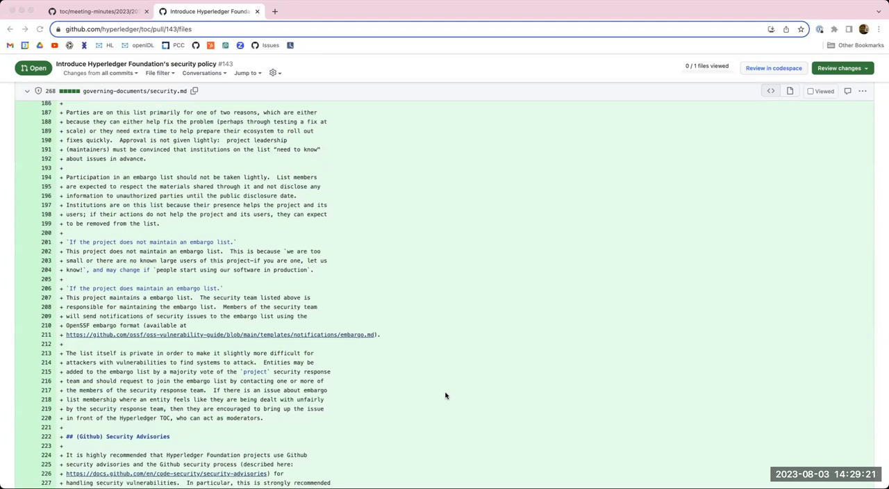
scroll(up, 3)
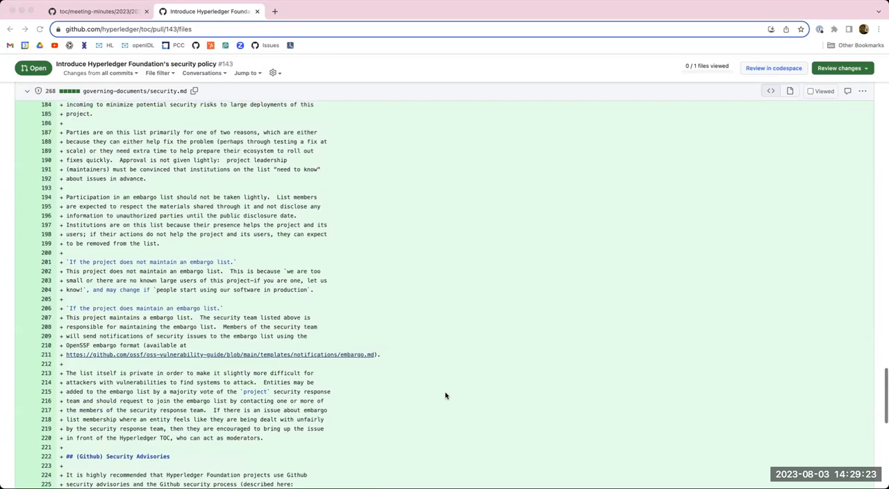
scroll(up, 3)
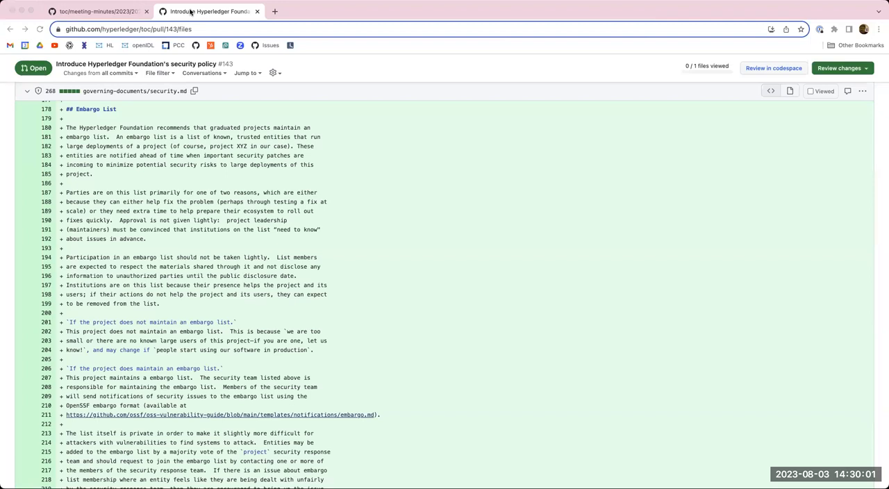
mouse_move(203, 120)
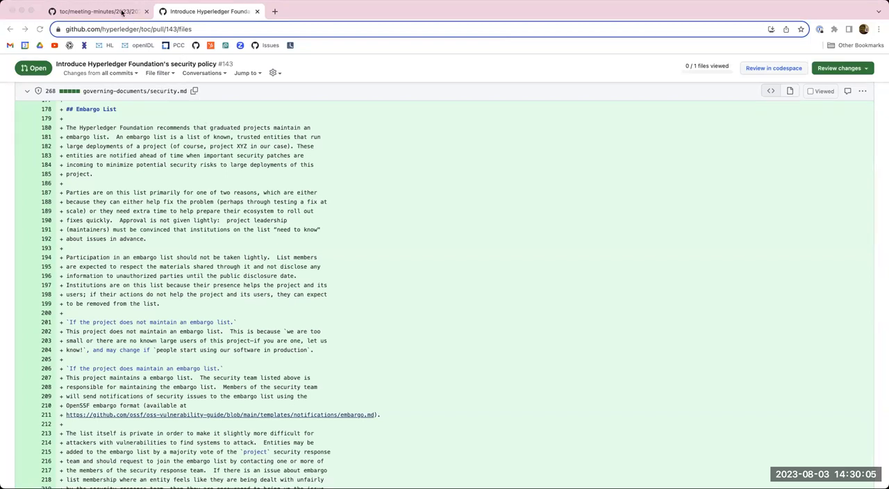
click(98, 11)
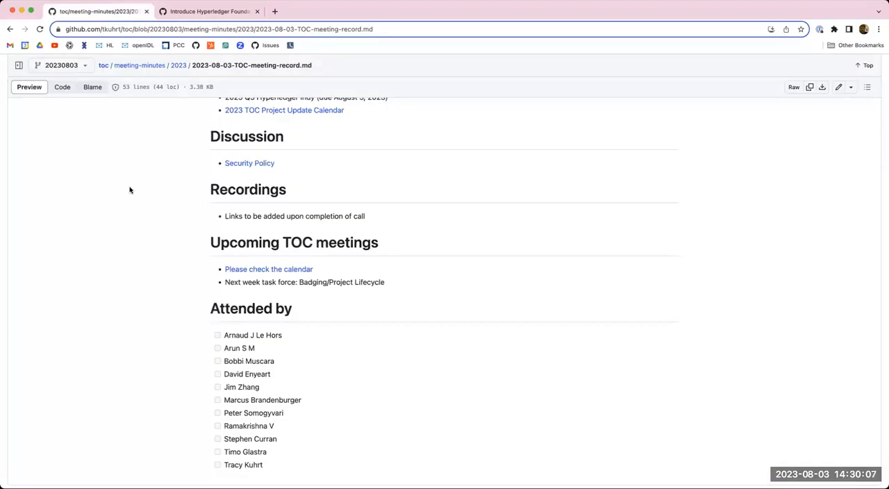
mouse_move(142, 172)
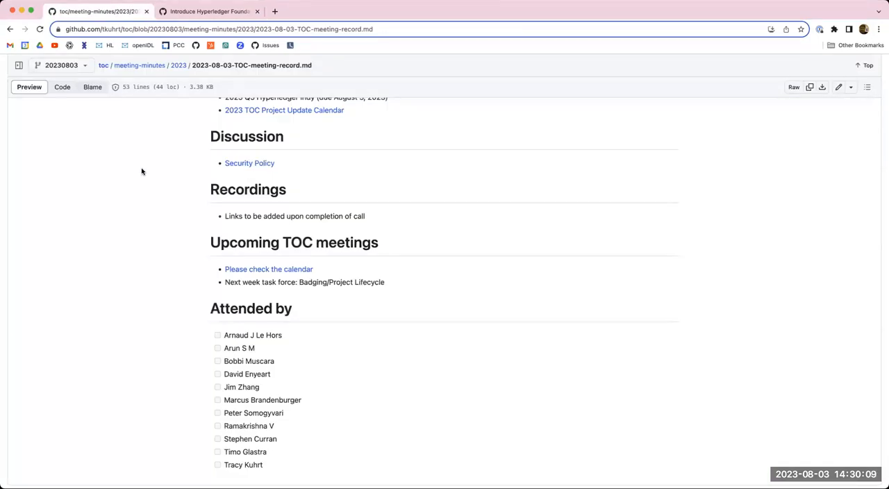
mouse_move(200, 5)
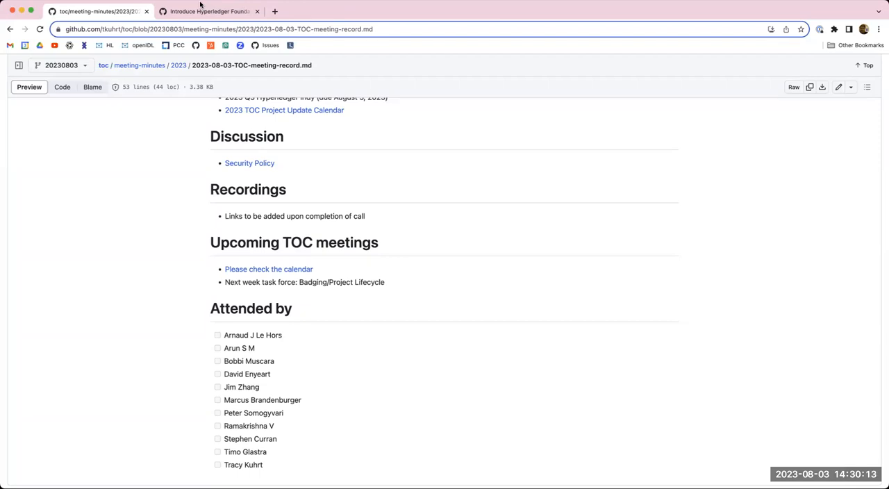
mouse_move(154, 215)
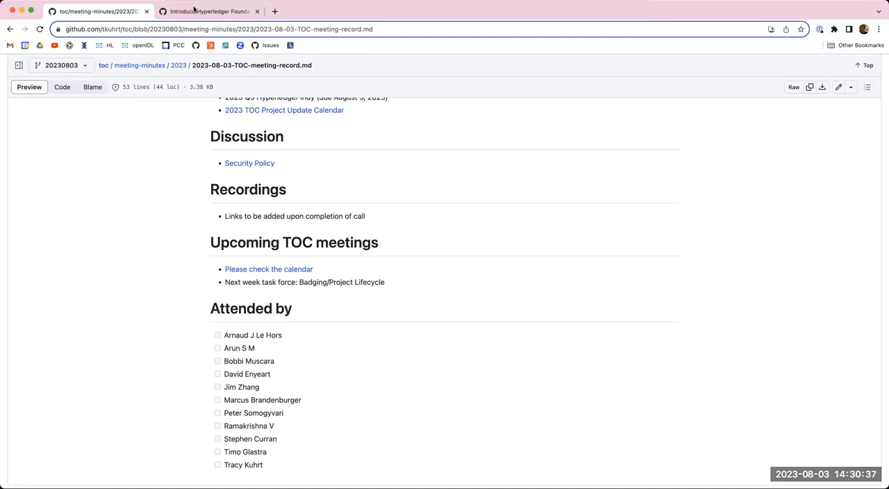
mouse_move(369, 5)
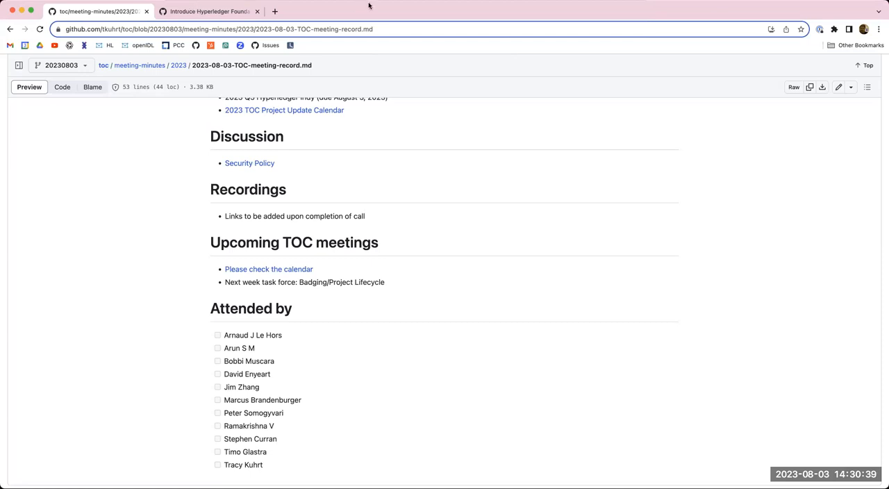
mouse_move(478, 121)
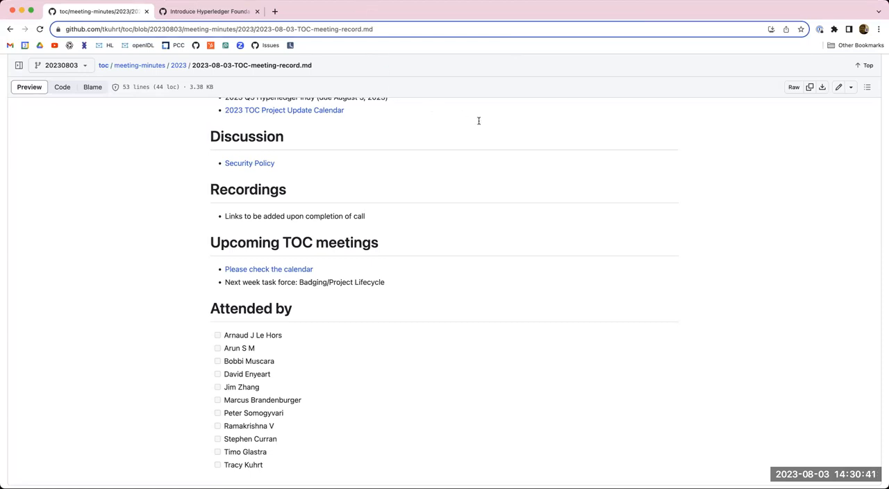
mouse_move(508, 119)
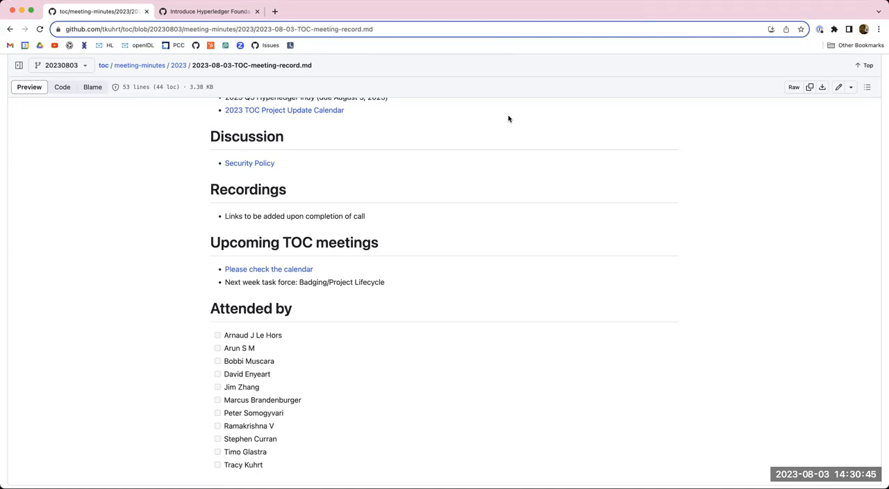
mouse_move(503, 123)
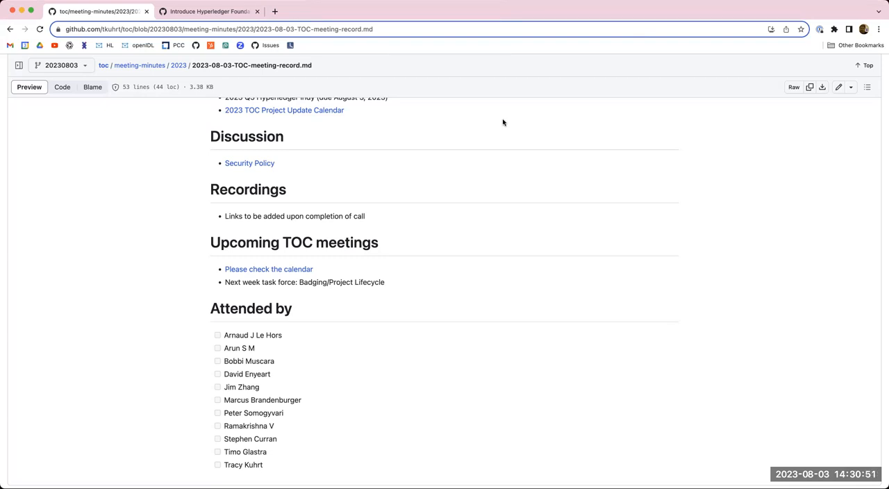
mouse_move(430, 232)
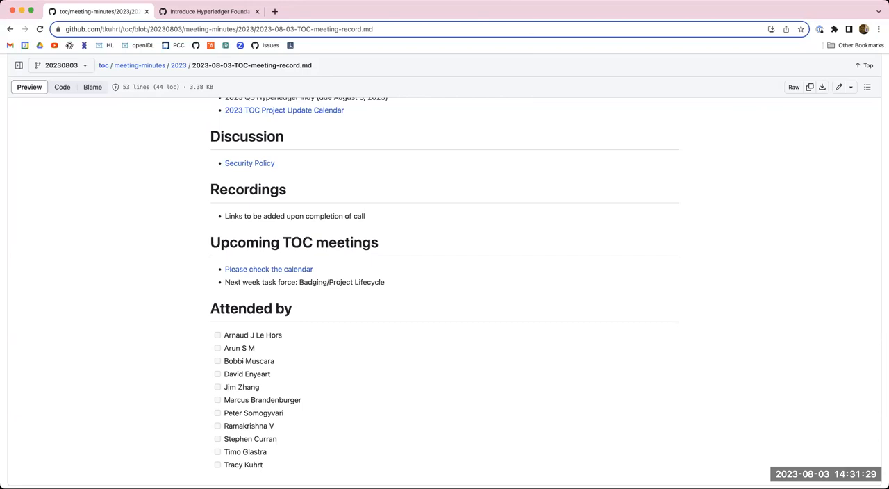
mouse_move(449, 243)
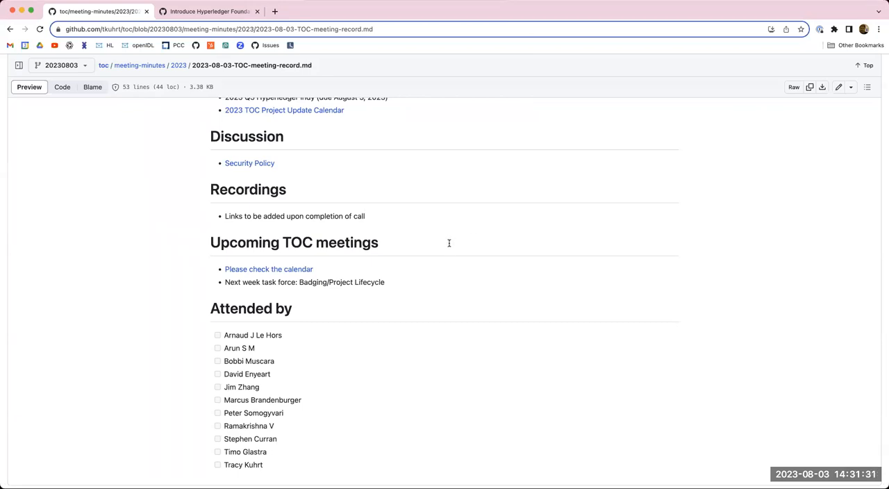
mouse_move(495, 147)
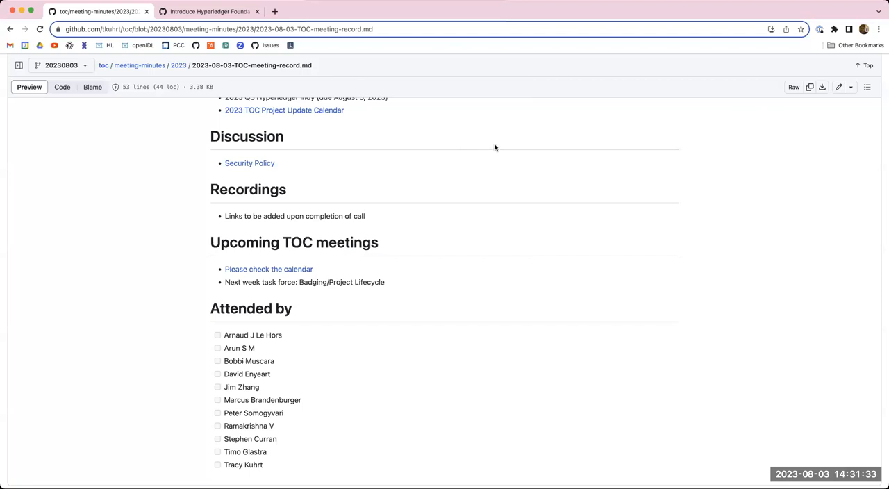
mouse_move(500, 134)
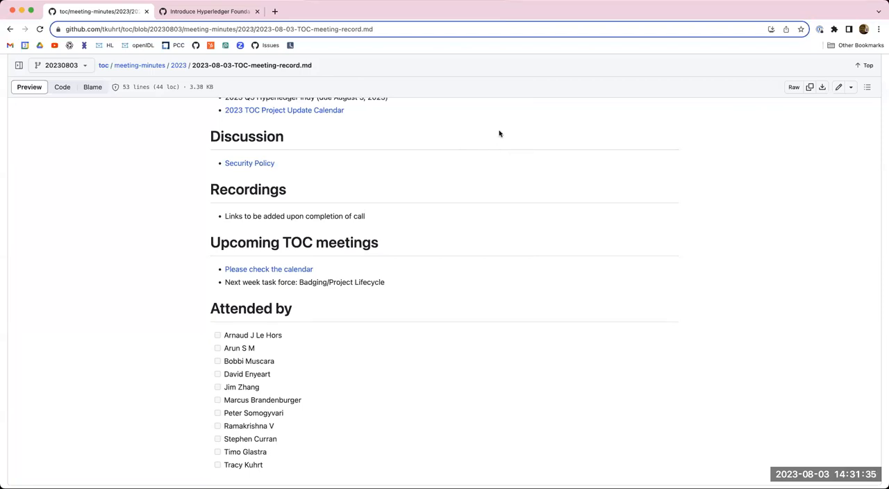
mouse_move(387, 98)
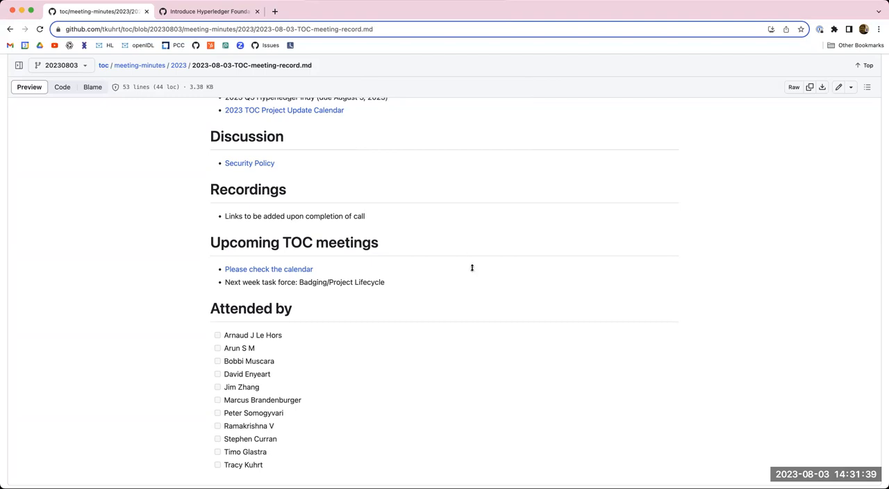
mouse_move(504, 306)
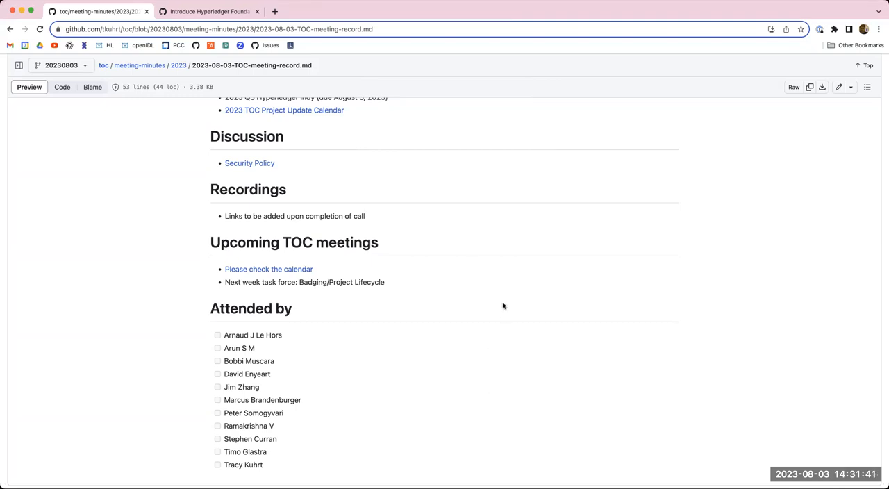
mouse_move(507, 226)
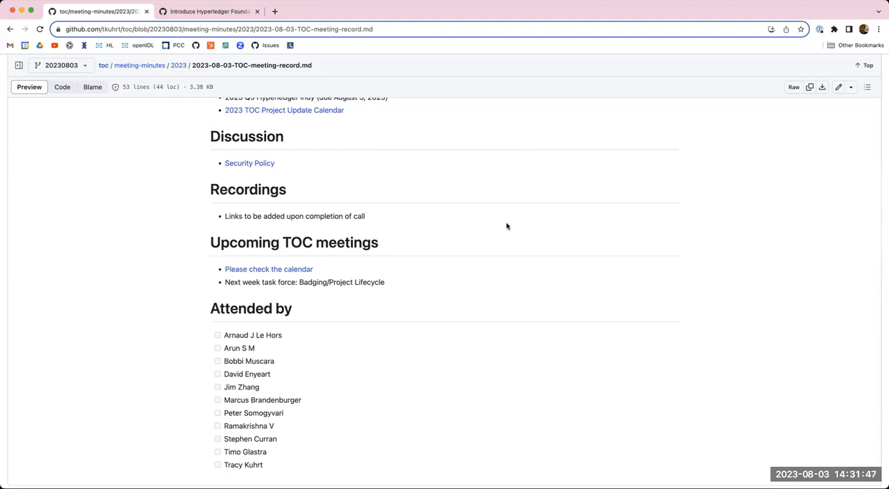
mouse_move(423, 142)
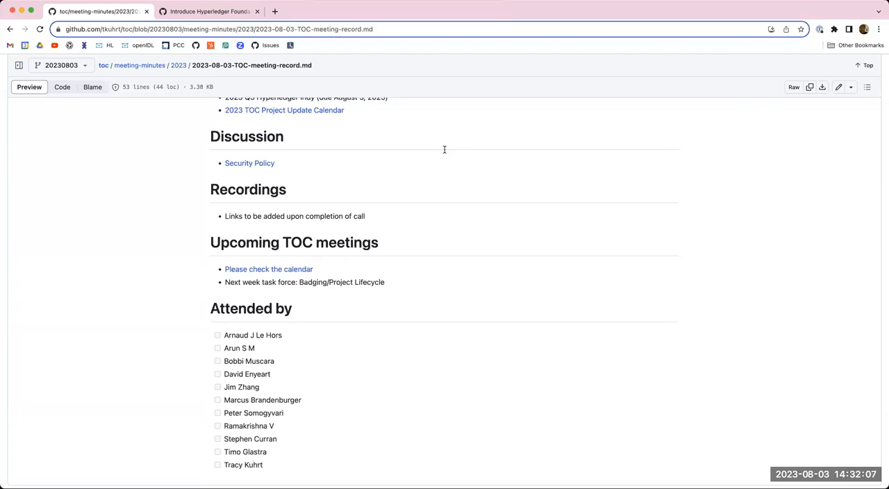
mouse_move(410, 273)
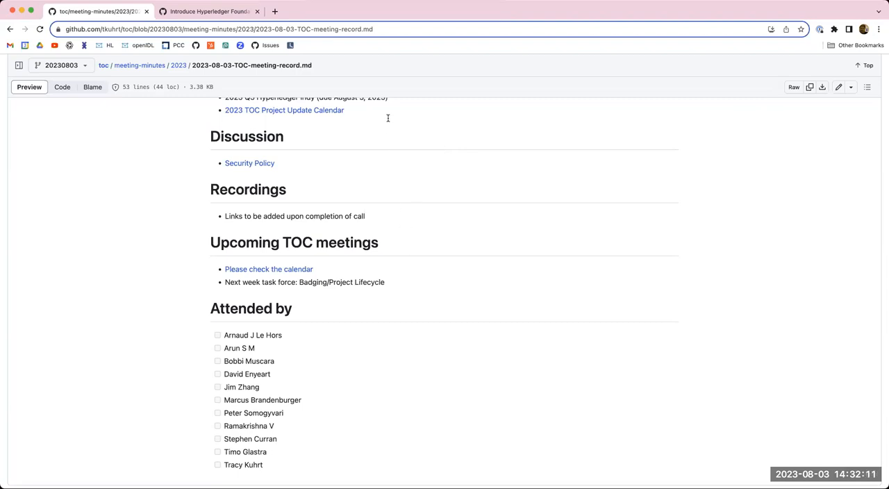
mouse_move(325, 69)
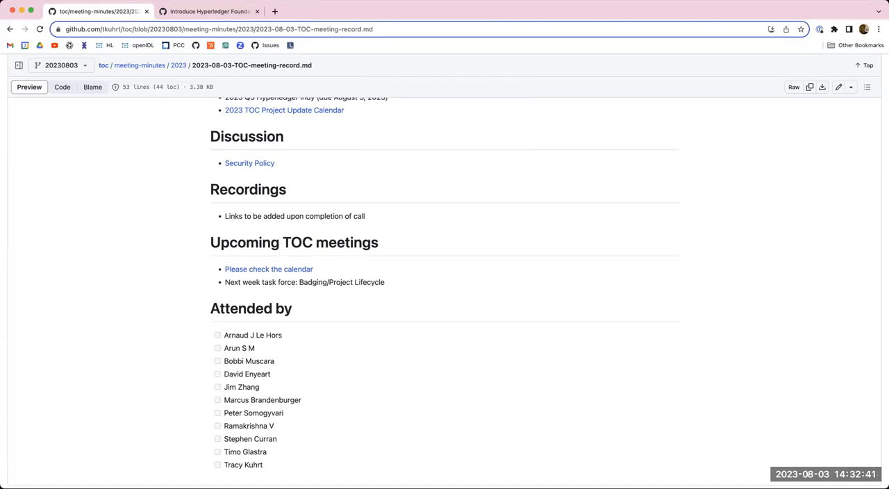
mouse_move(496, 278)
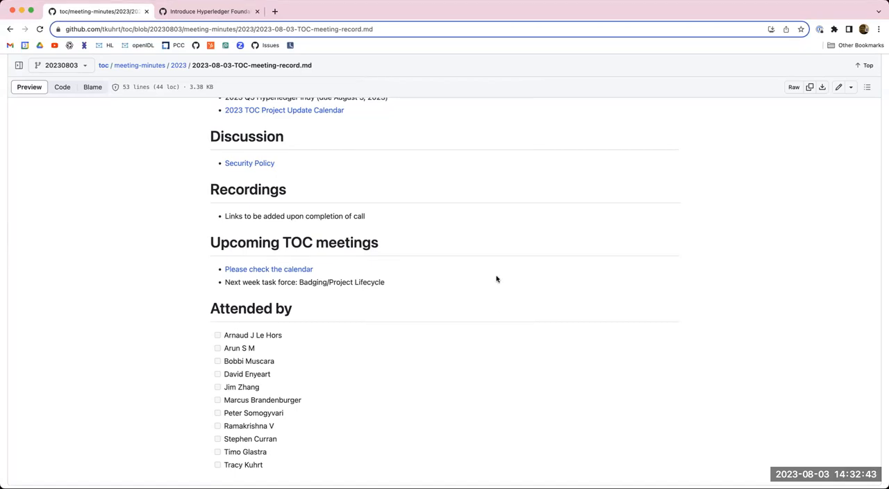
mouse_move(455, 299)
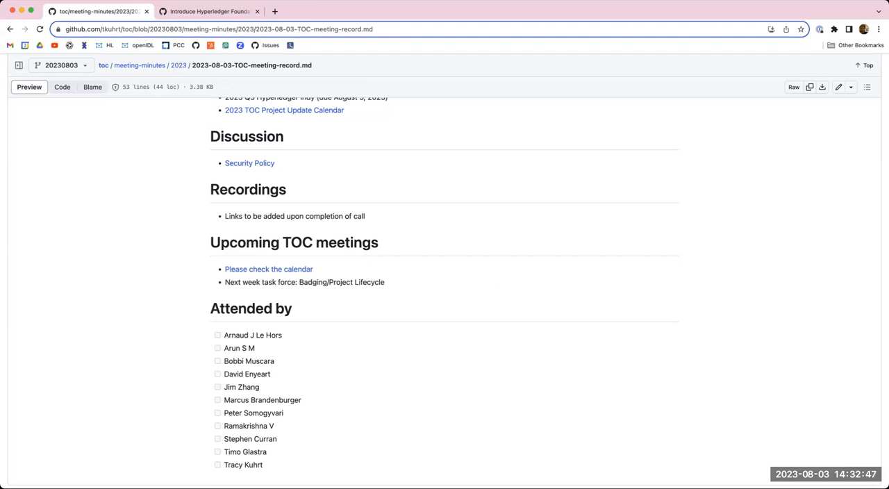
mouse_move(553, 42)
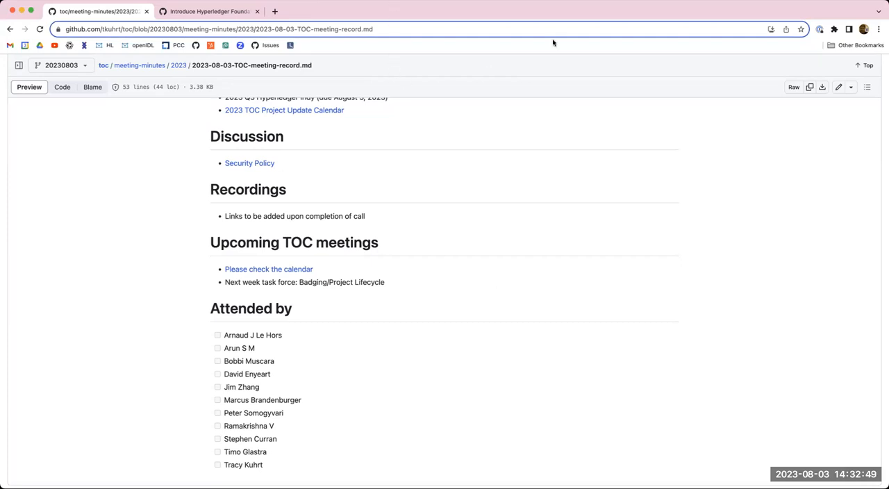
mouse_move(746, 23)
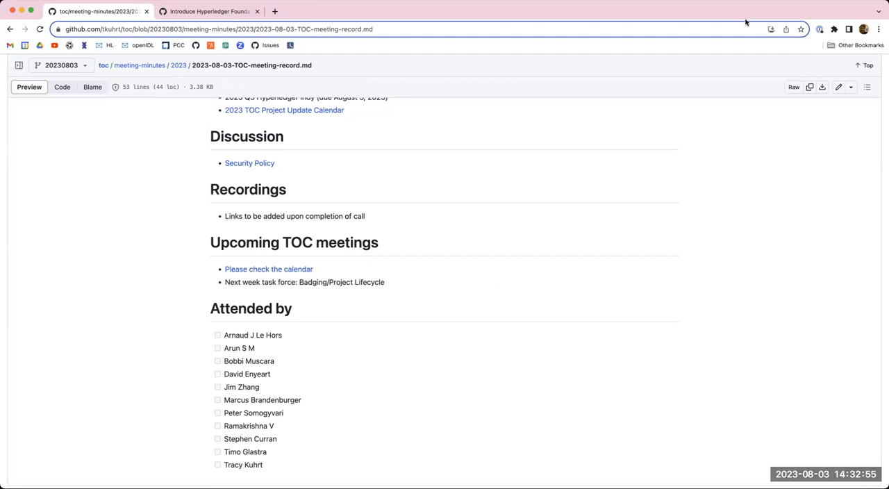
mouse_move(744, 132)
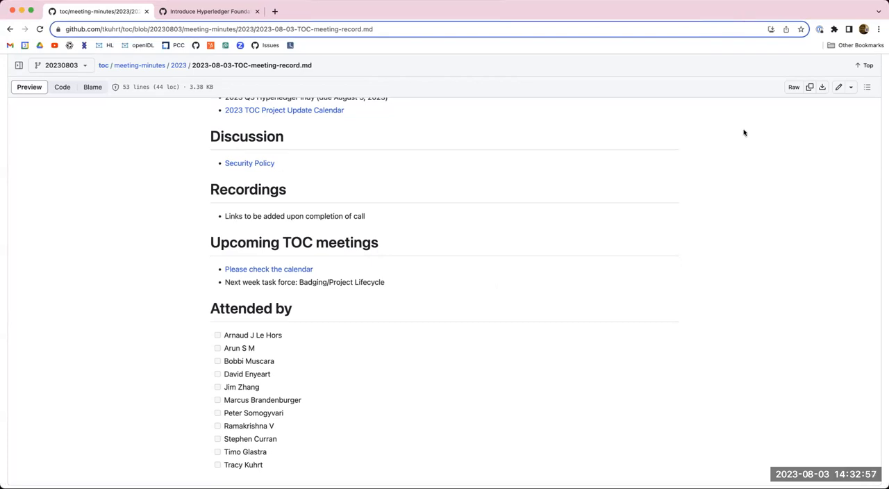
mouse_move(864, 351)
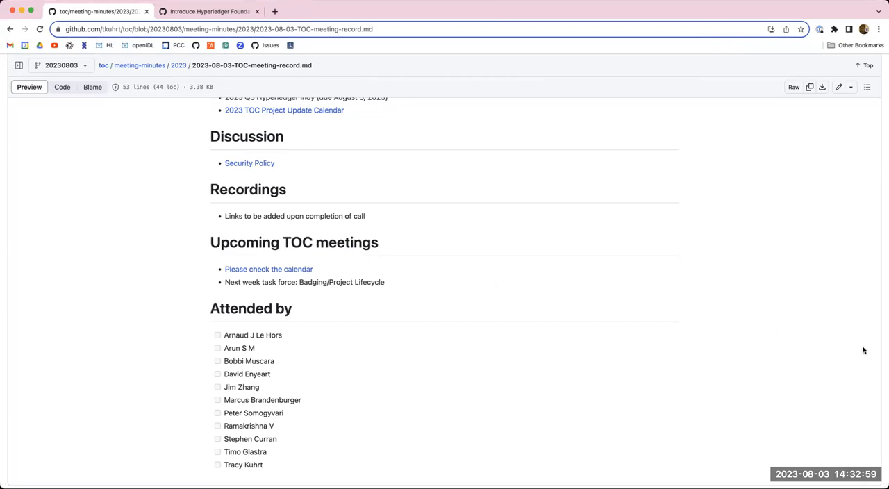
mouse_move(852, 362)
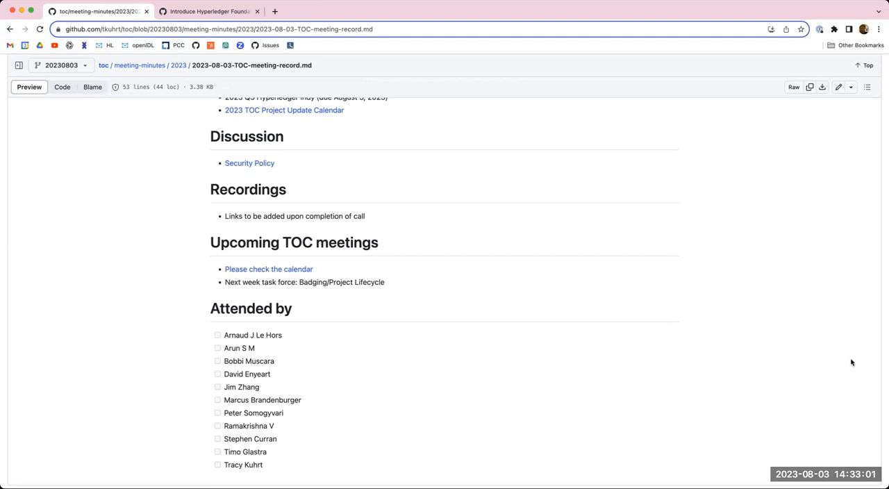
mouse_move(798, 308)
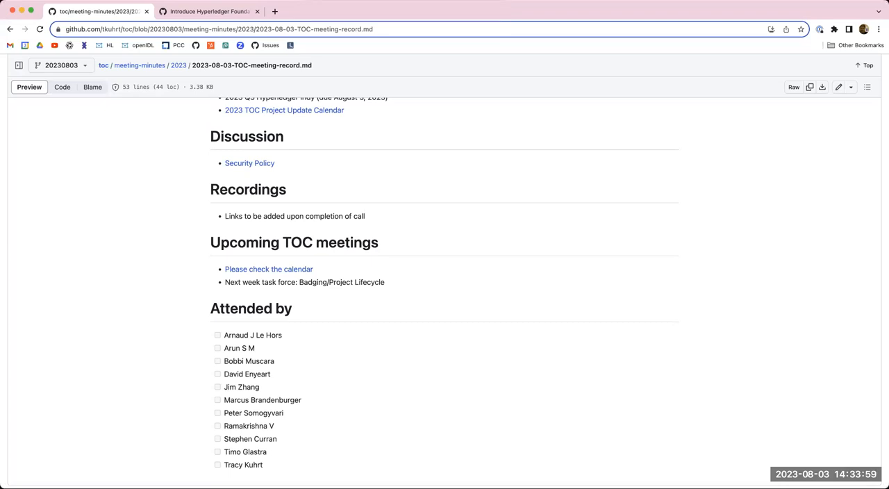
mouse_move(760, 295)
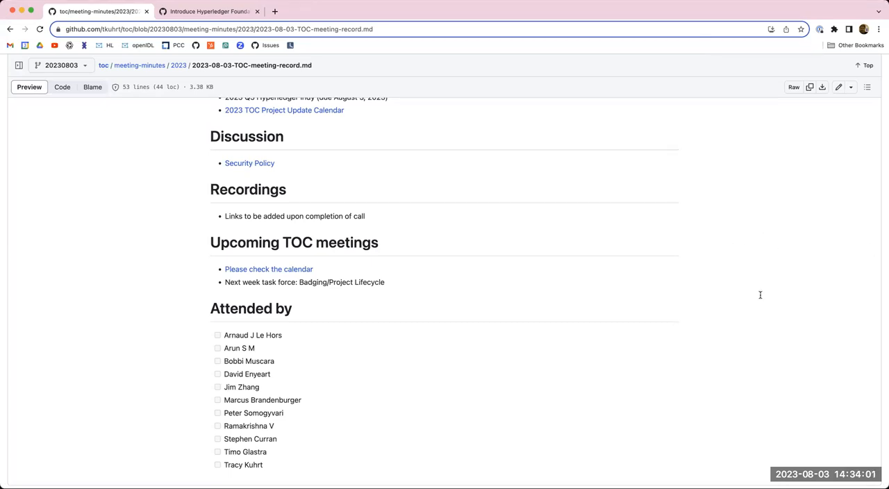
mouse_move(752, 298)
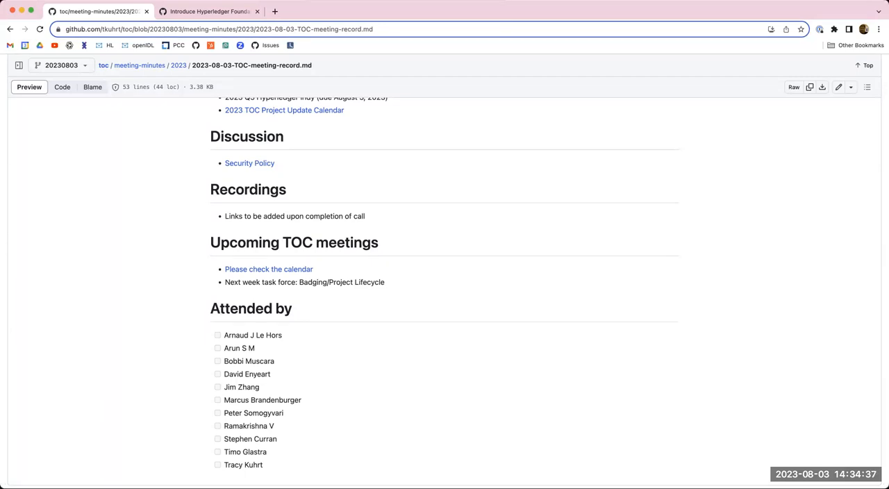
mouse_move(381, 198)
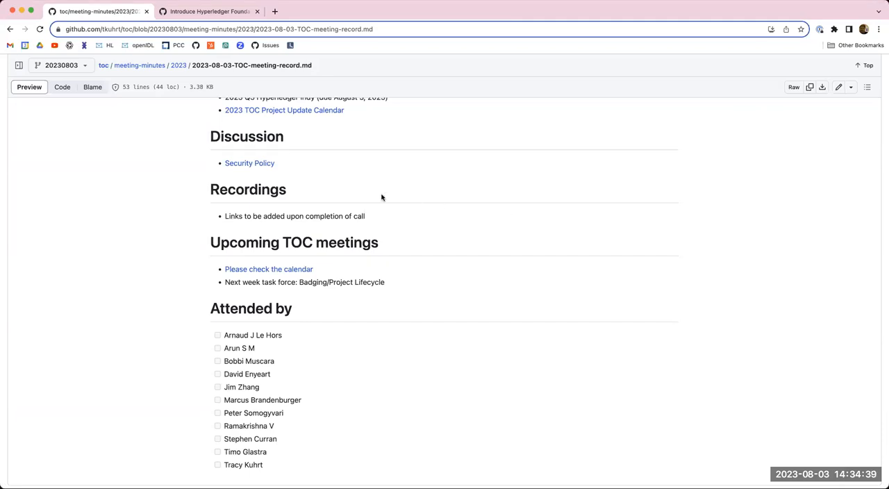
scroll(up, 3)
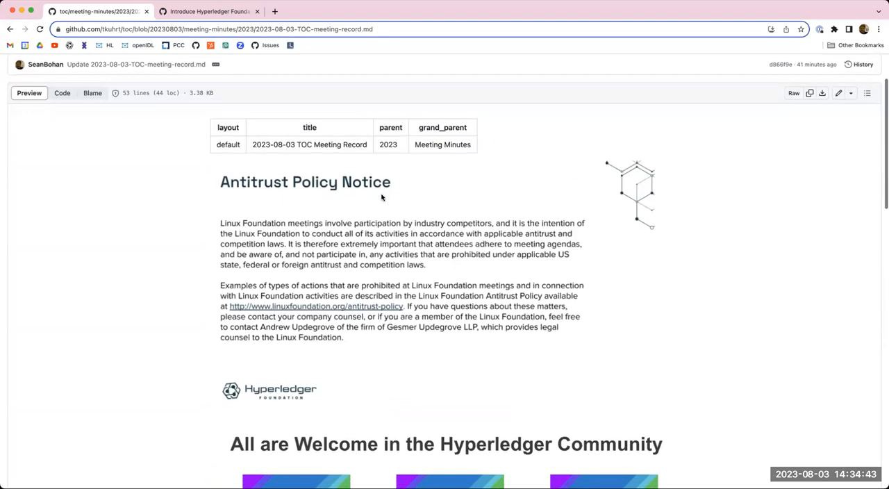
scroll(down, 3)
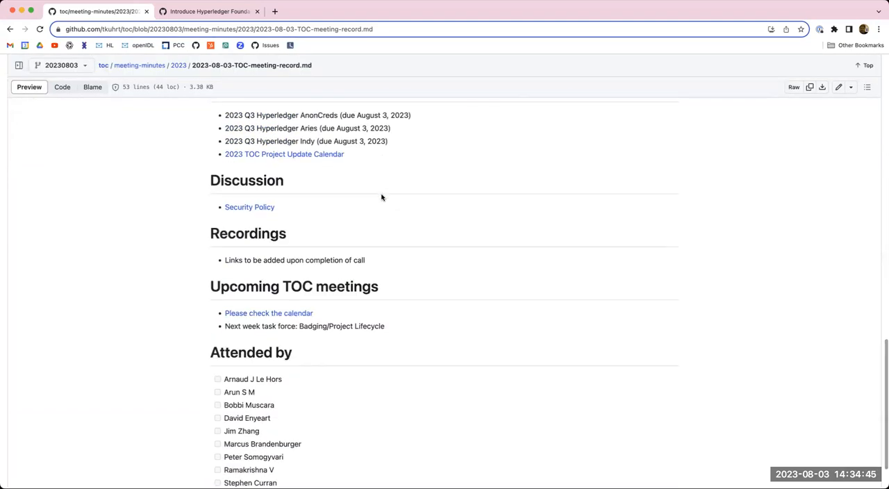
scroll(down, 3)
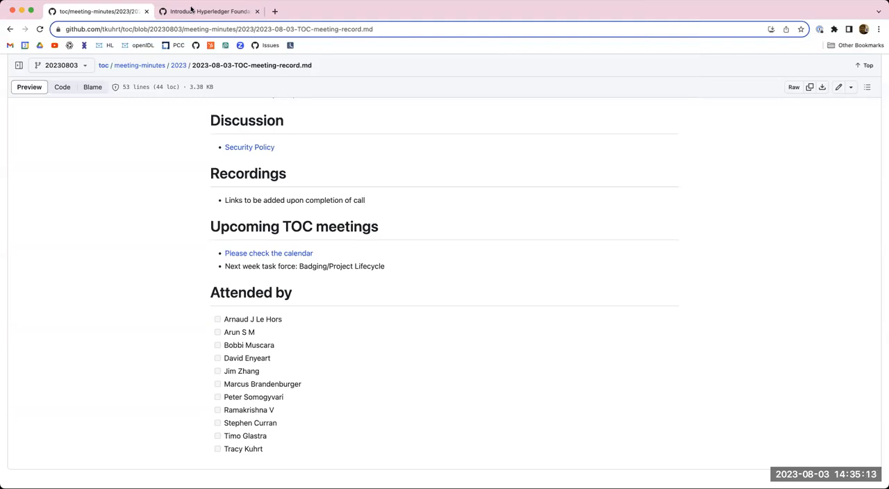
mouse_move(763, 294)
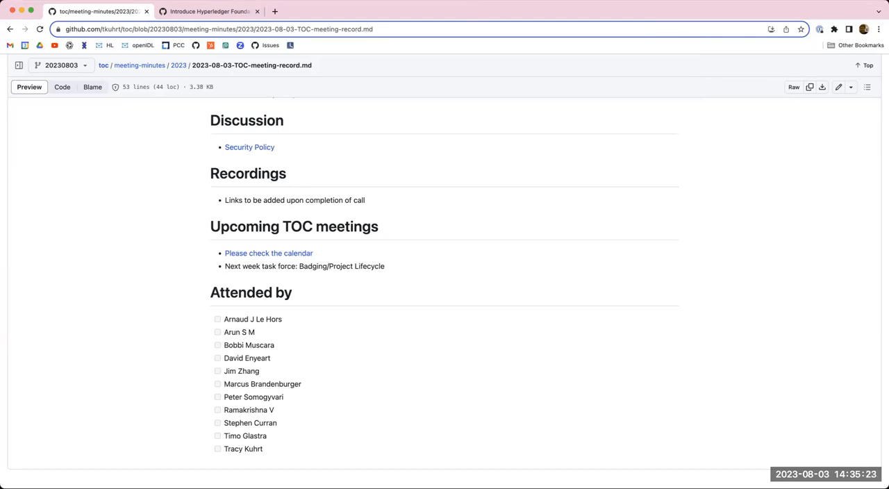
mouse_move(369, 9)
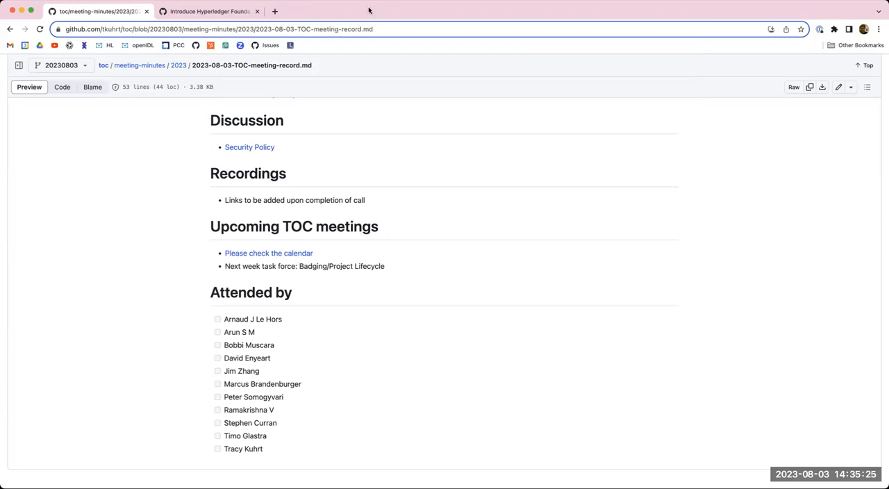